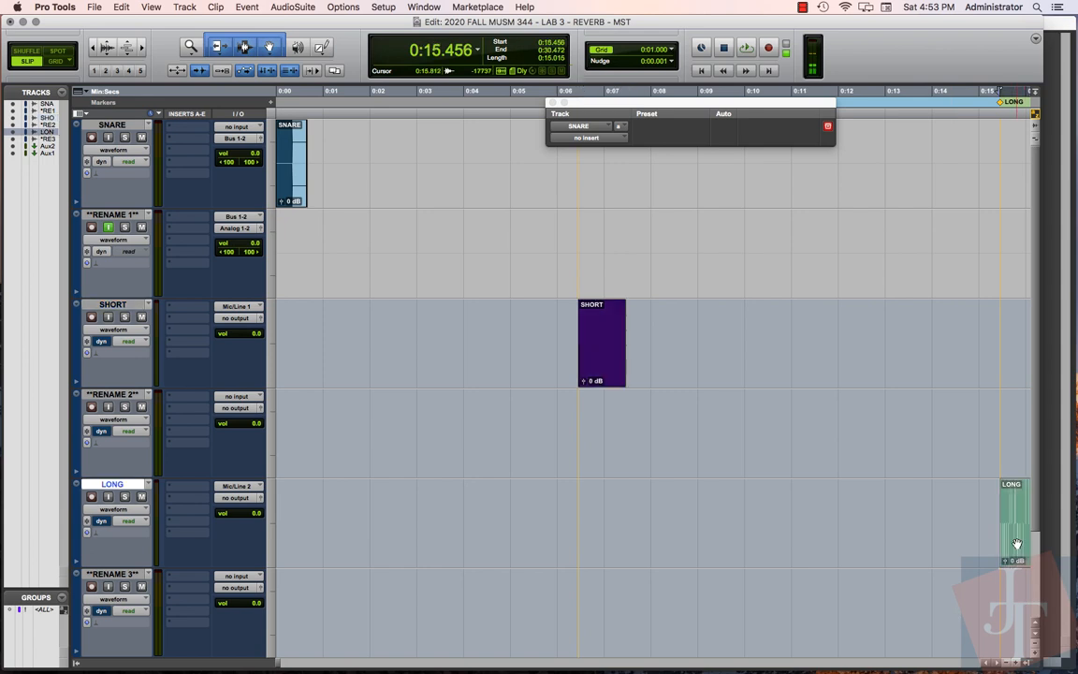
Return to the session start and load the snare chamber impulse response preset into Revolver on the snare.
key(shift+return)
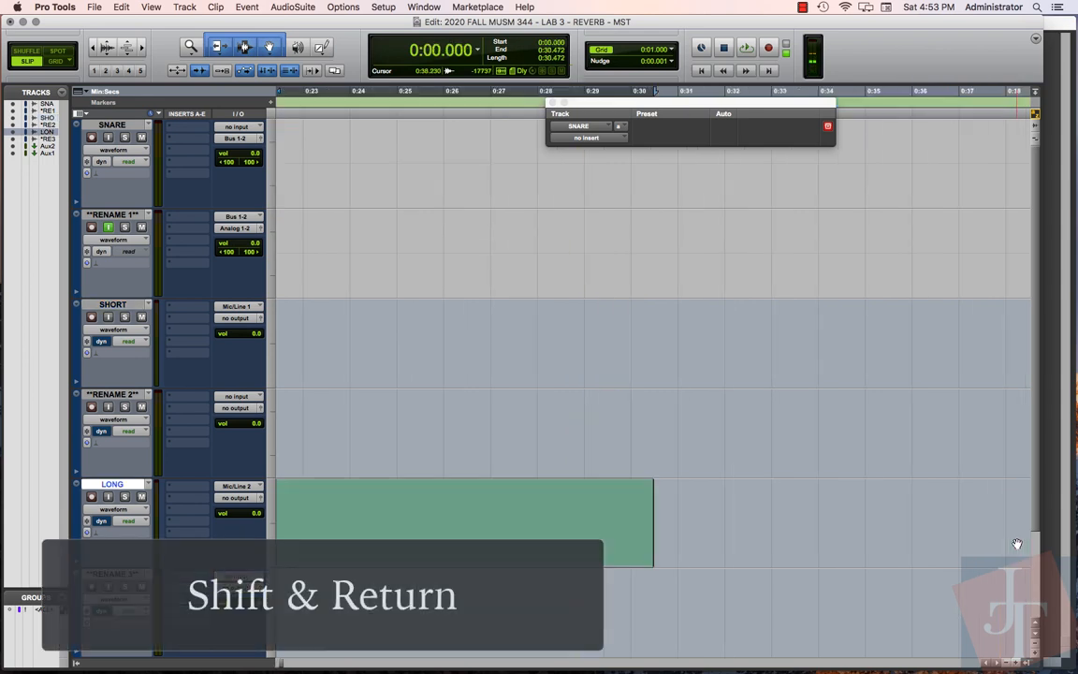
key(shift+return)
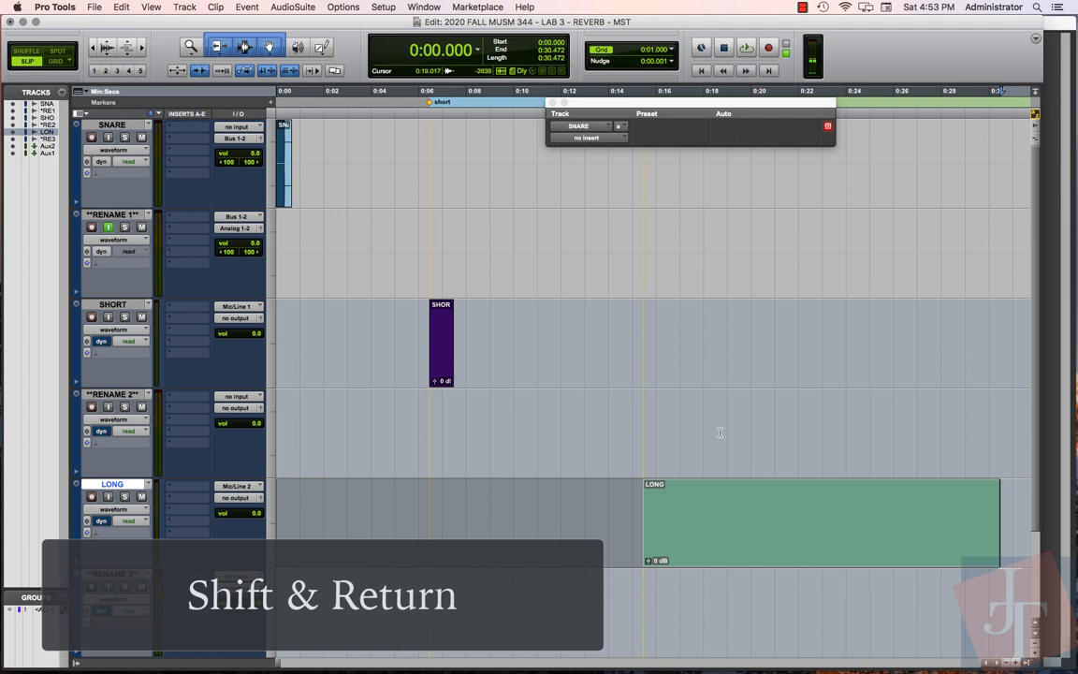
key(shift+return)
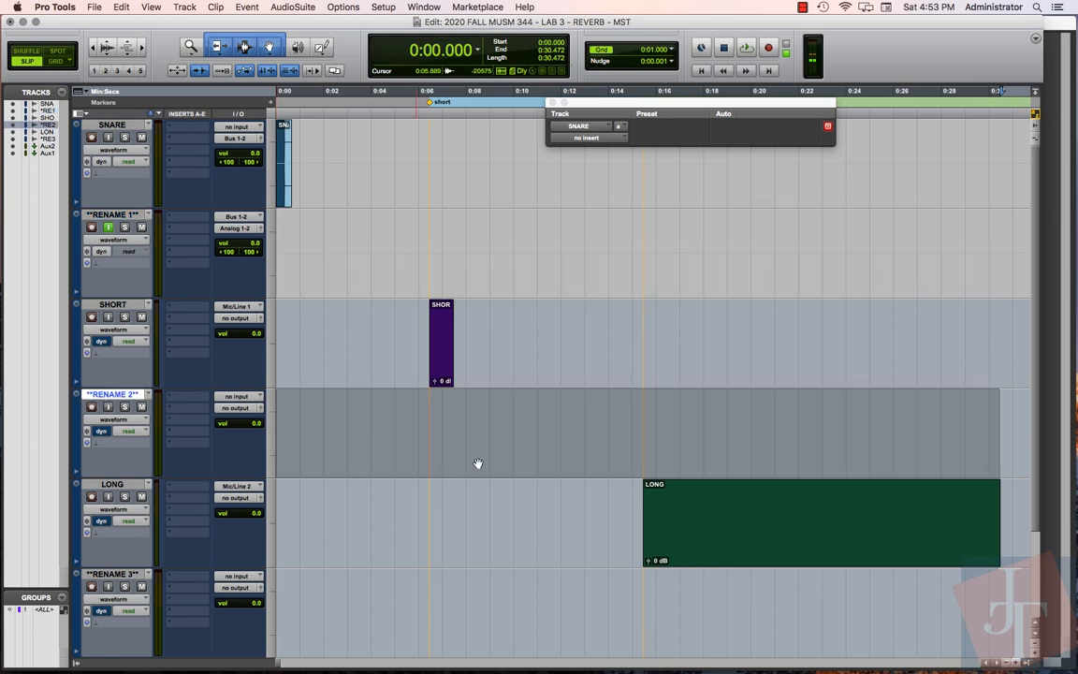
mouse_move(400, 359)
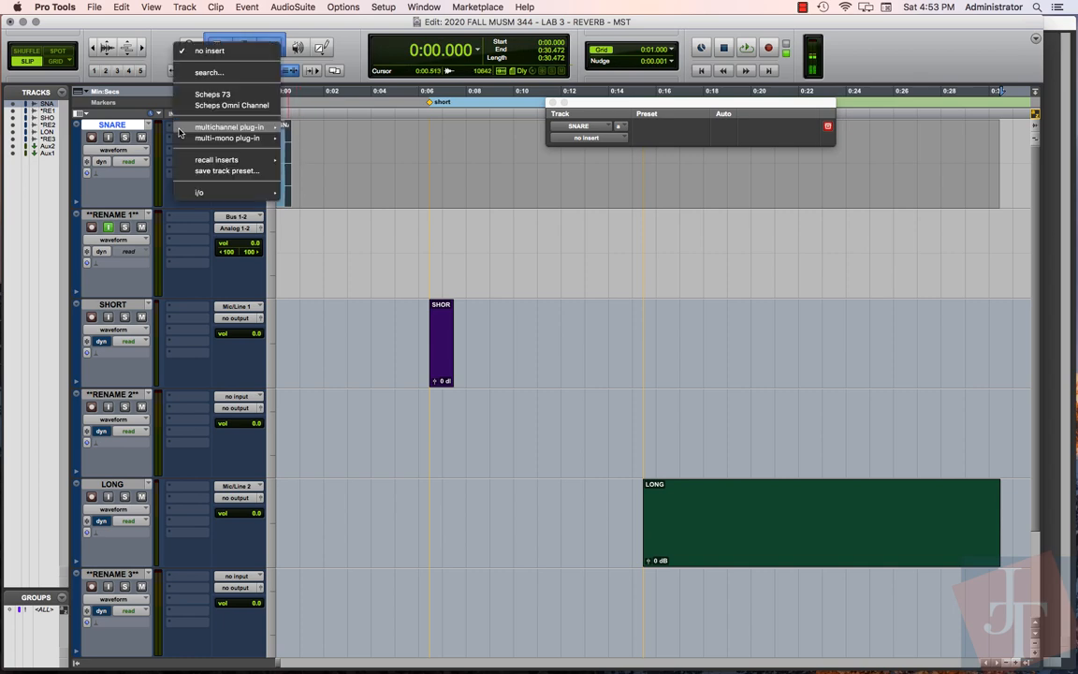
mouse_move(315, 163)
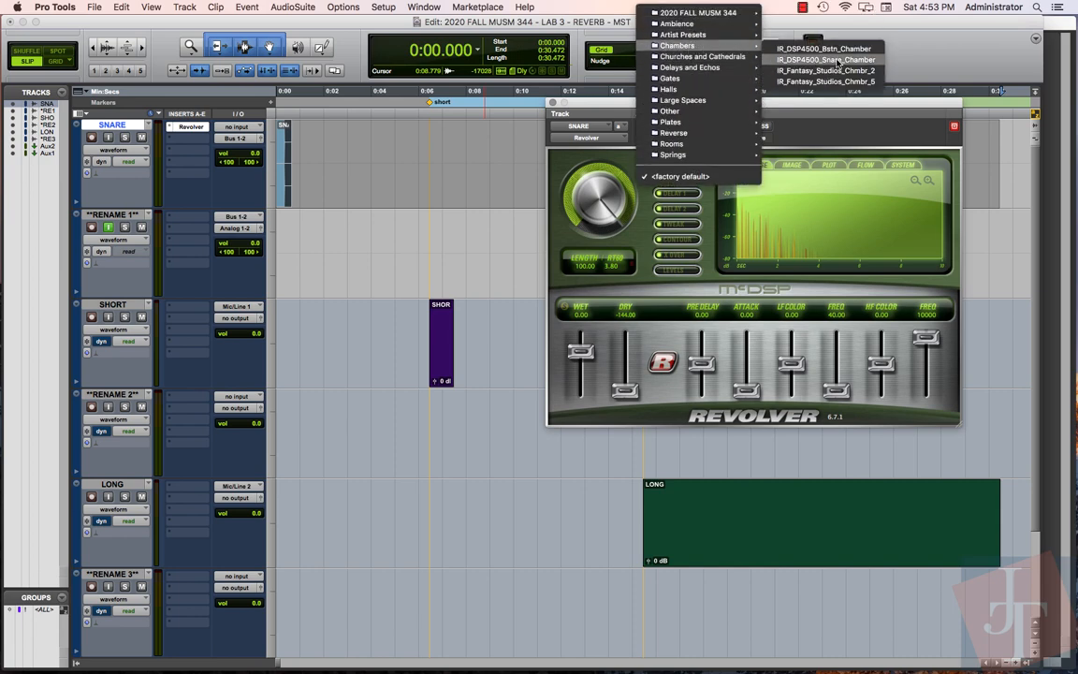
click(824, 58)
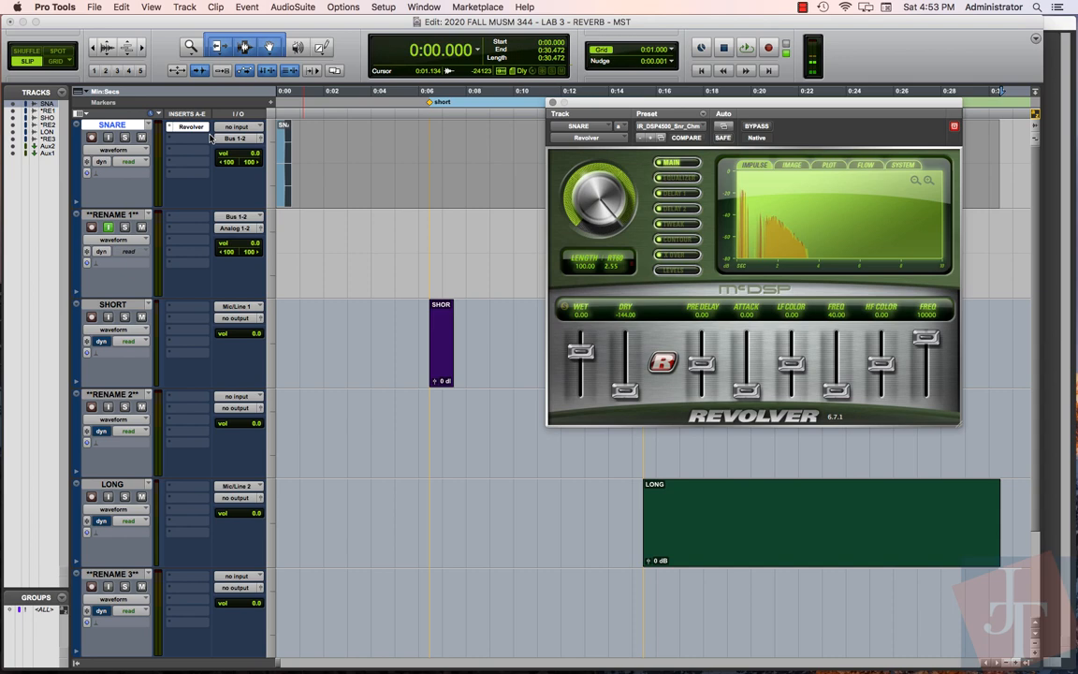
Route the SNARE track's output to Bus 1-2 (Stereo).
click(236, 139)
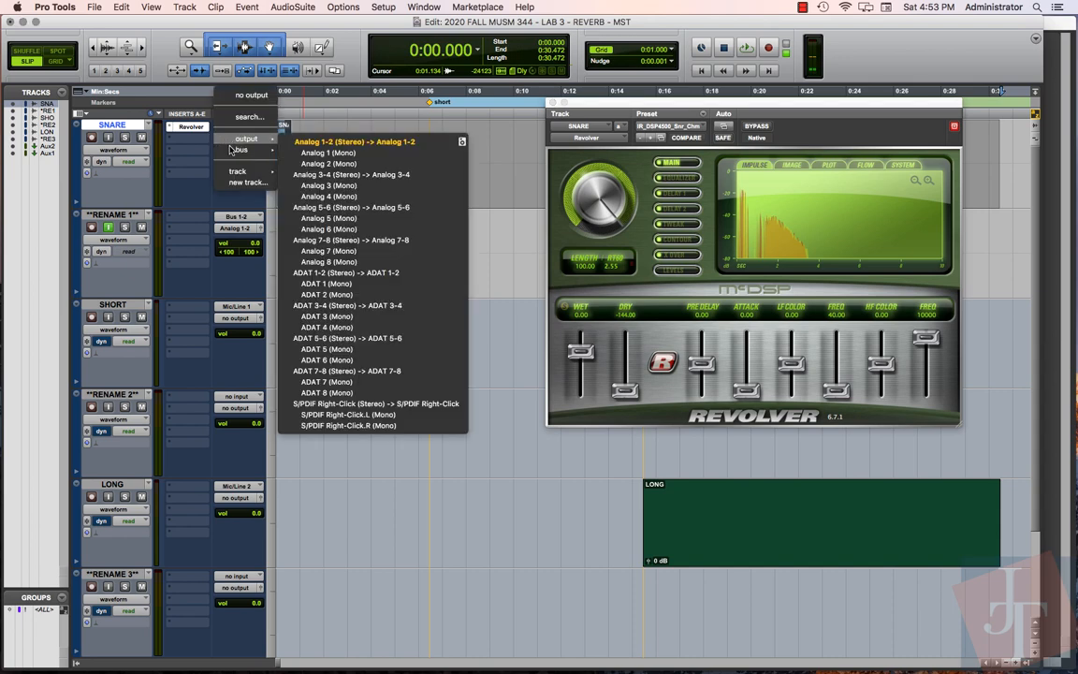
click(240, 150)
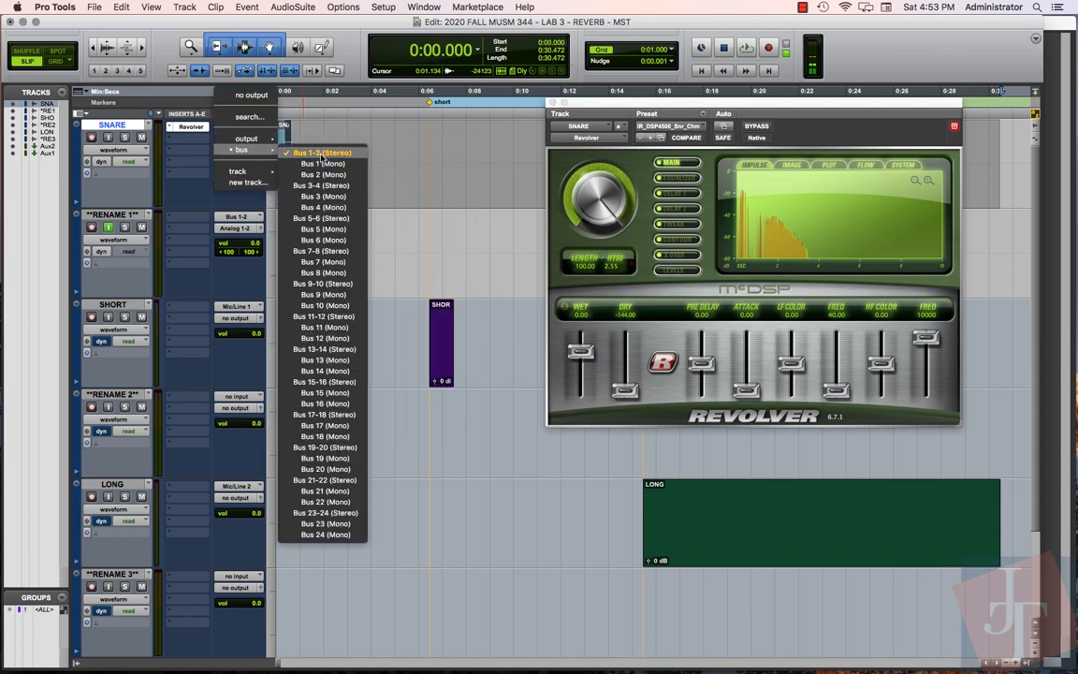
click(322, 152)
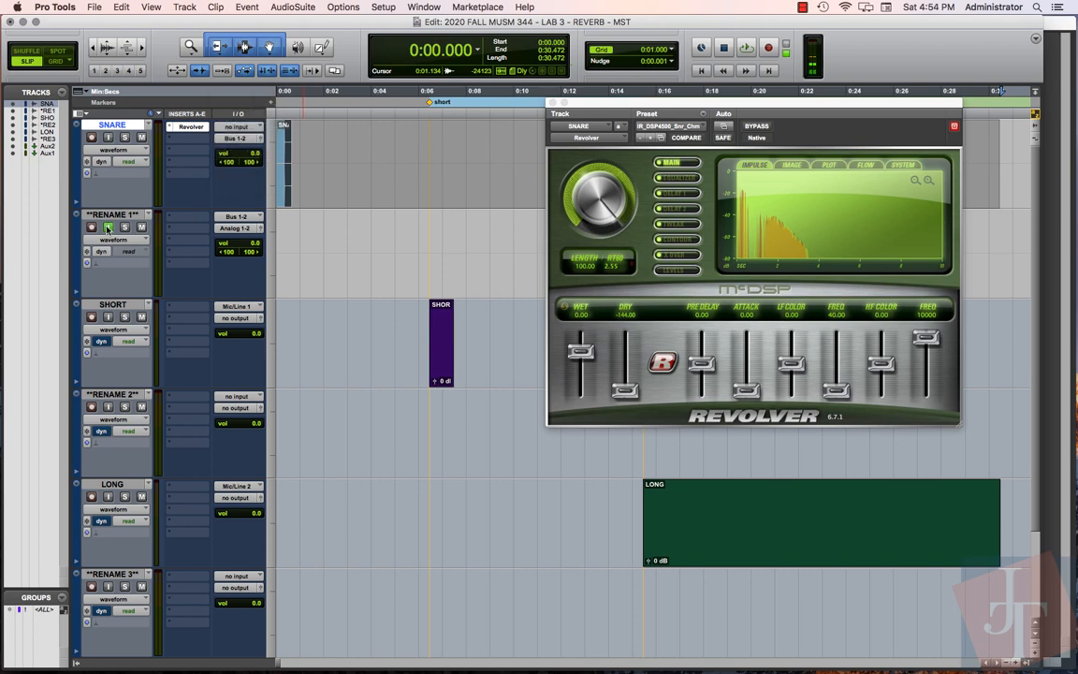
mouse_move(105, 228)
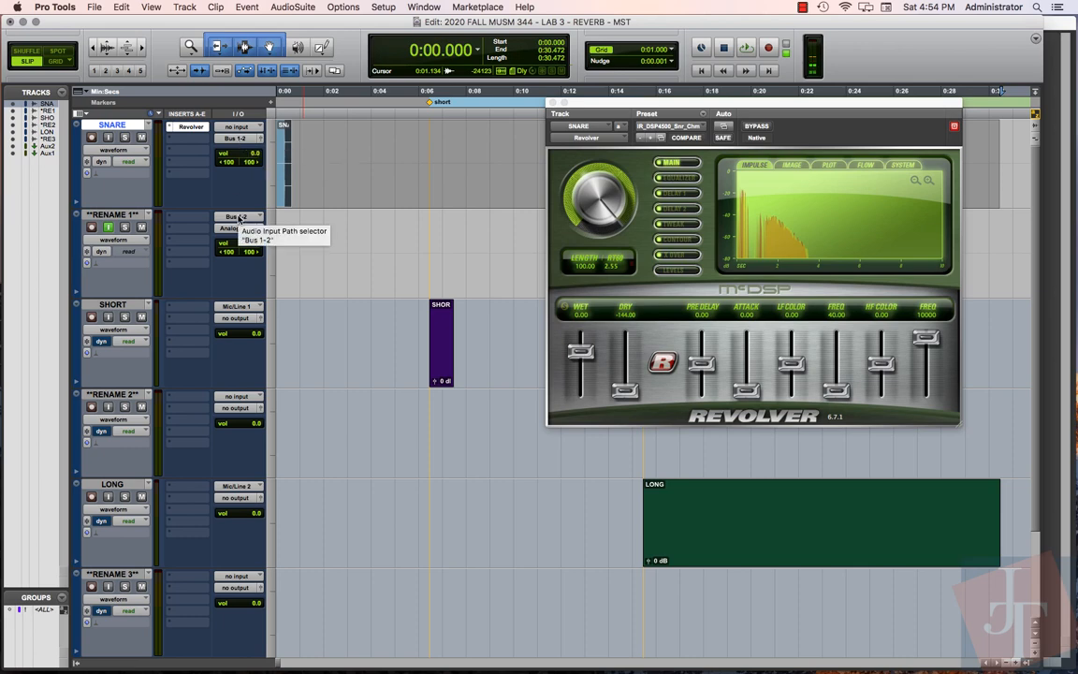
Rename Bus 1-2 to SNARE and confirm the next track's input reads SNARE.
right_click(236, 217)
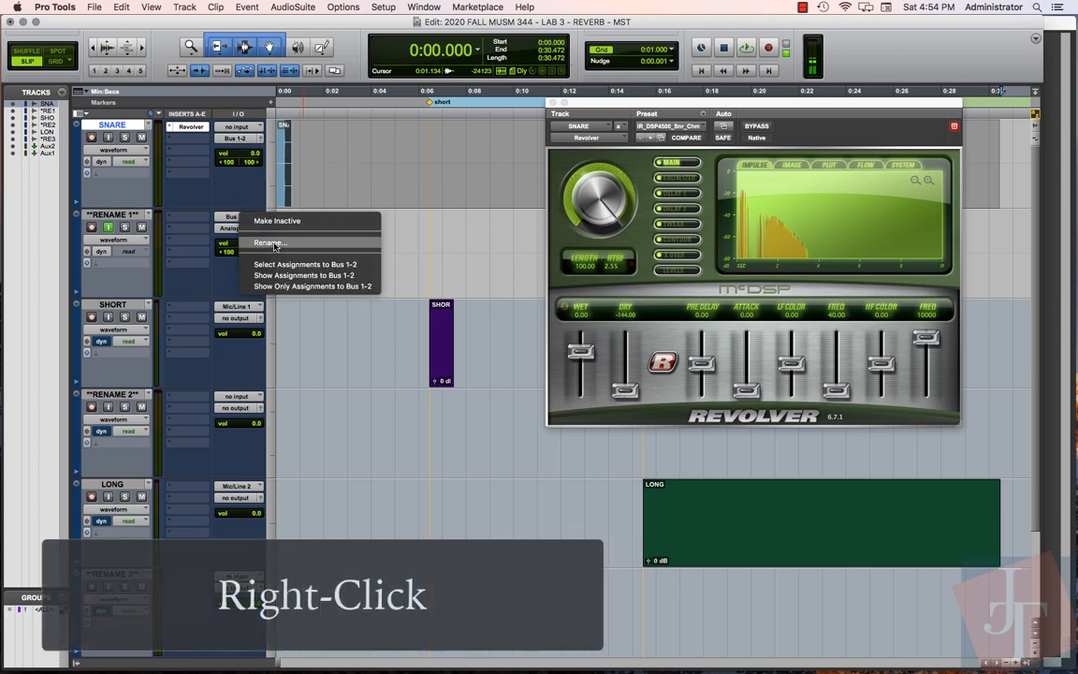
click(270, 243)
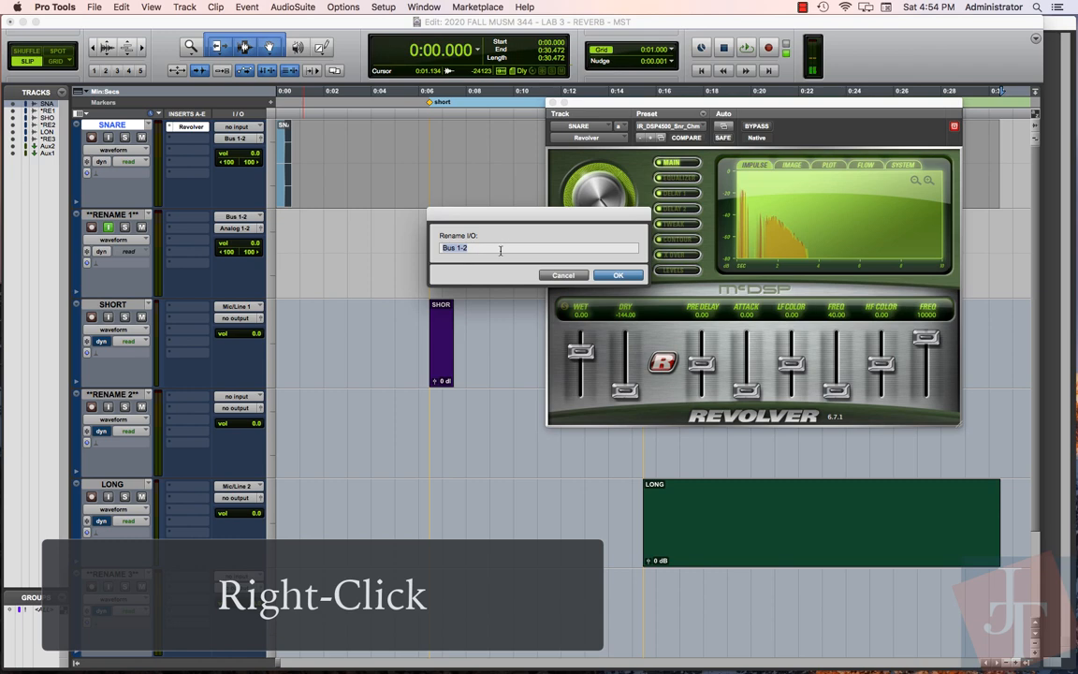
text(SNARE)
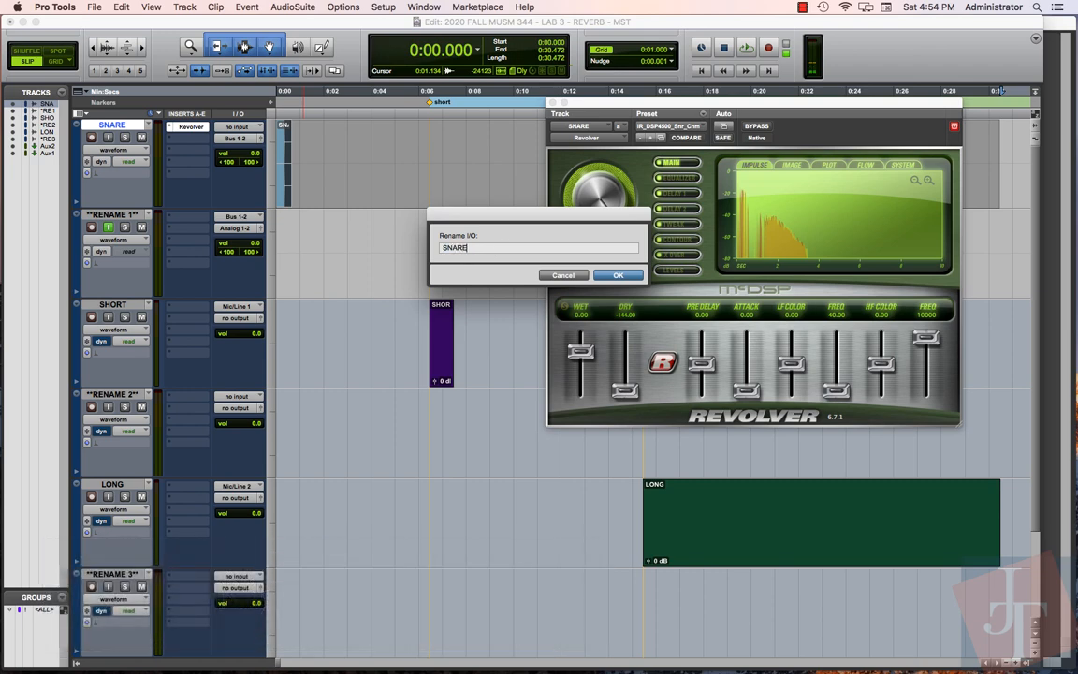
click(618, 273)
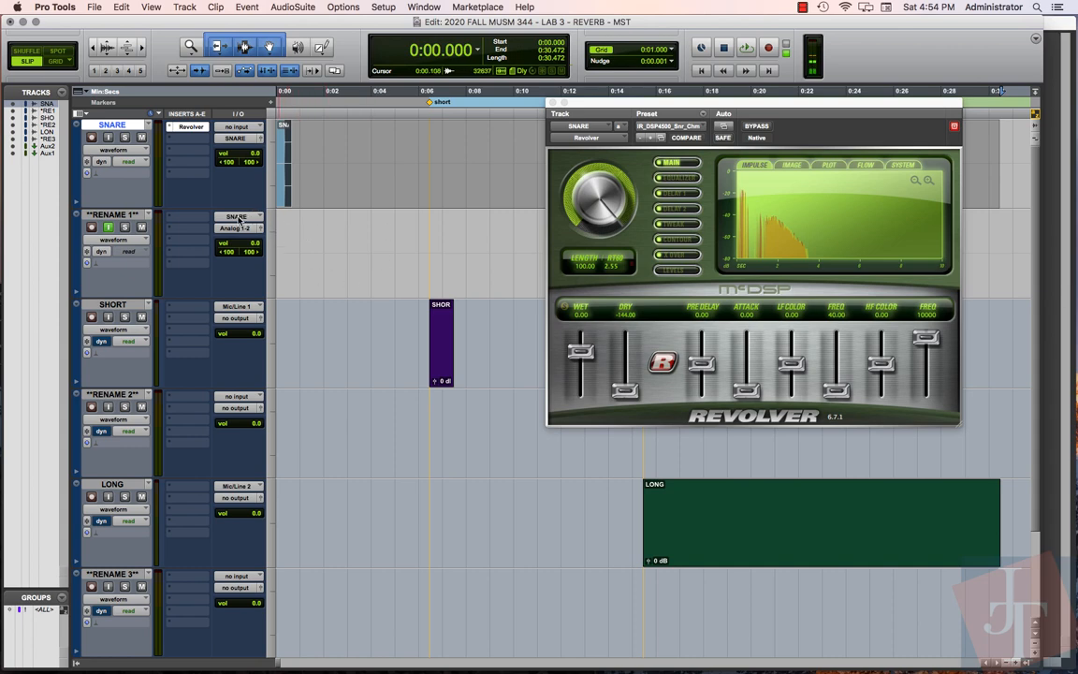
mouse_move(236, 218)
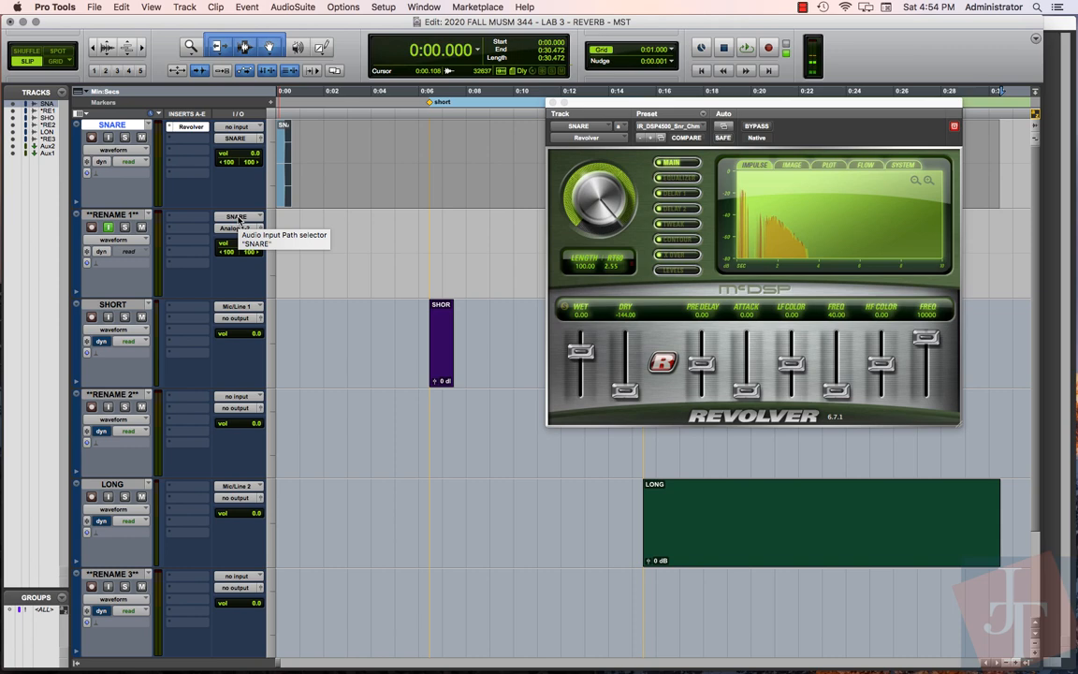
mouse_move(271, 216)
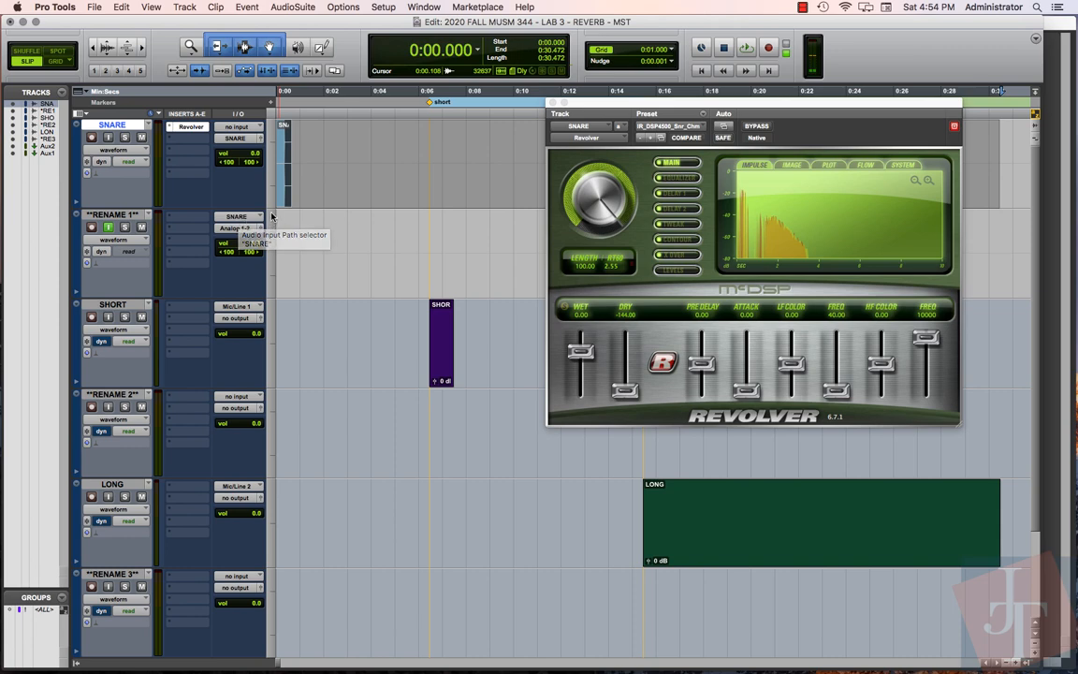
click(236, 217)
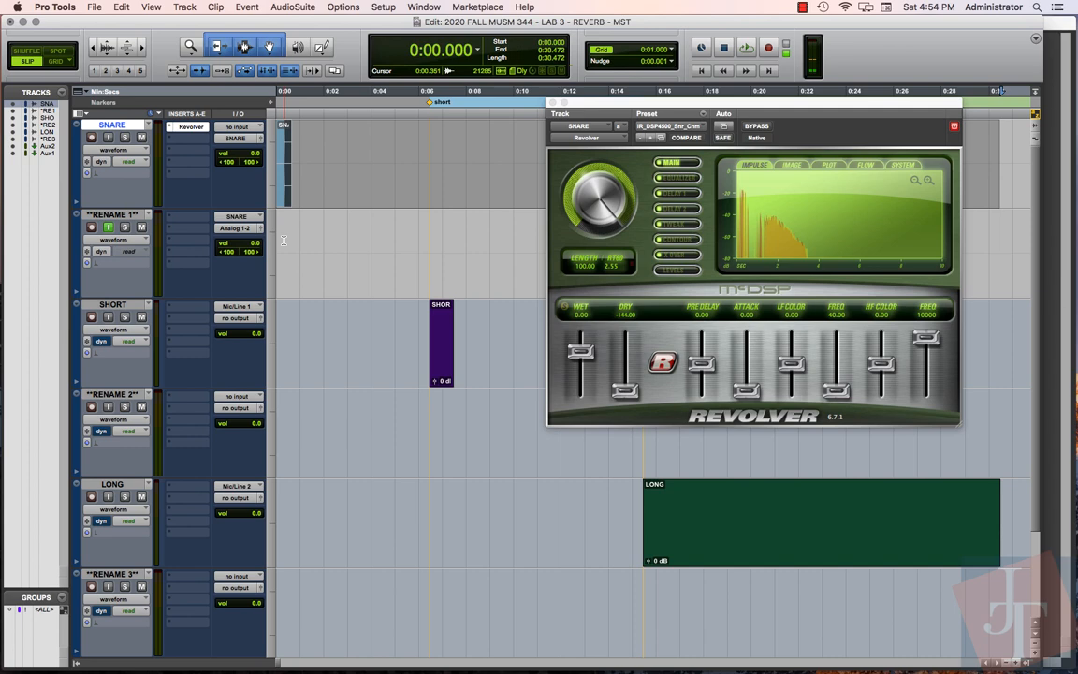
click(745, 47)
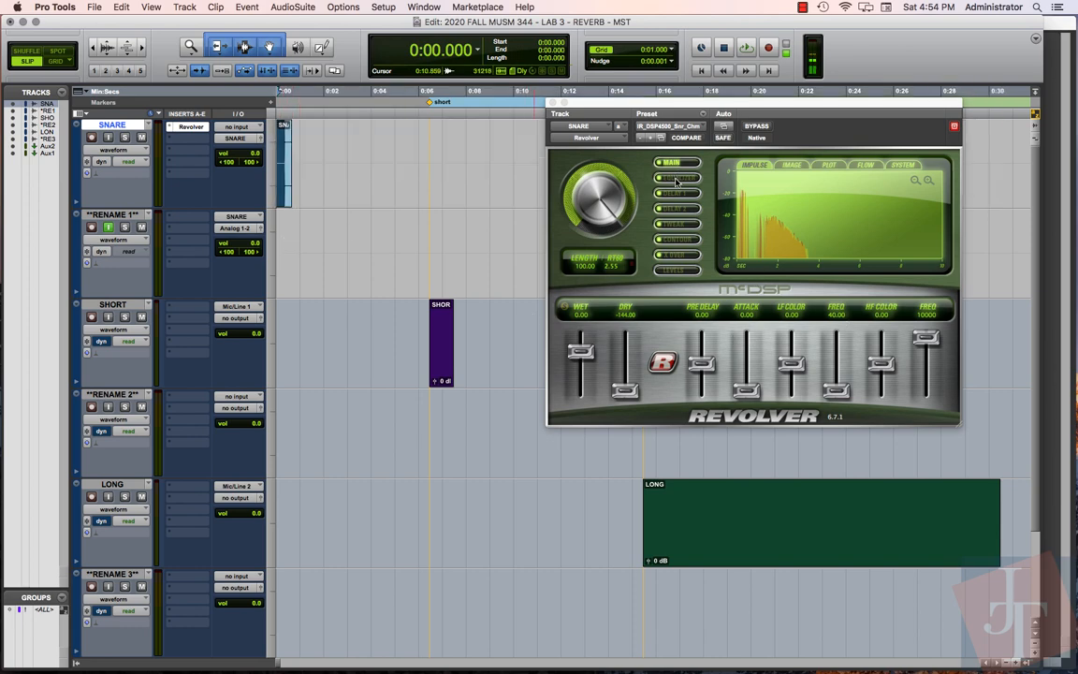
Adjust several bands of Revolver's reverb EQ on the snare, then close the plug-in.
click(677, 178)
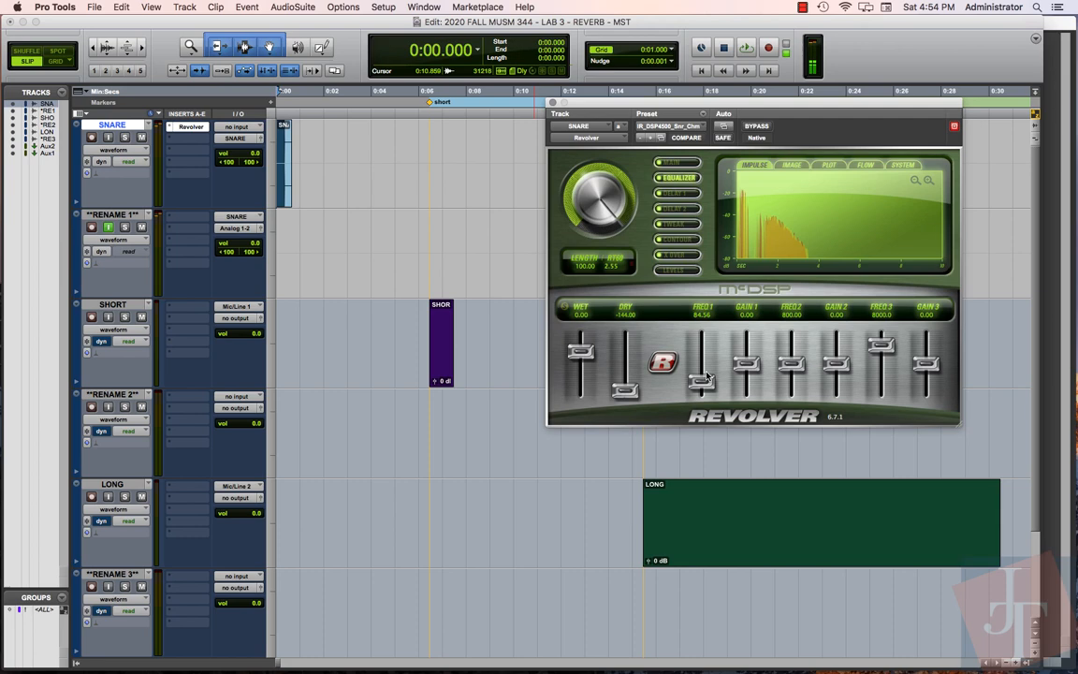
drag(702, 374, 702, 370)
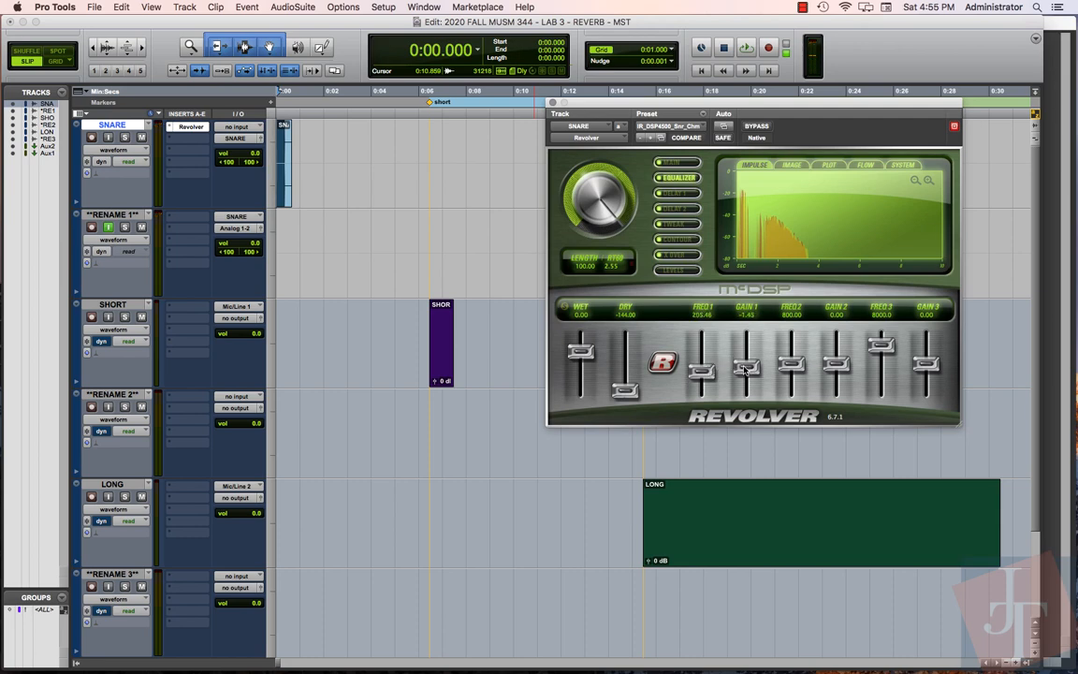
drag(745, 371, 745, 375)
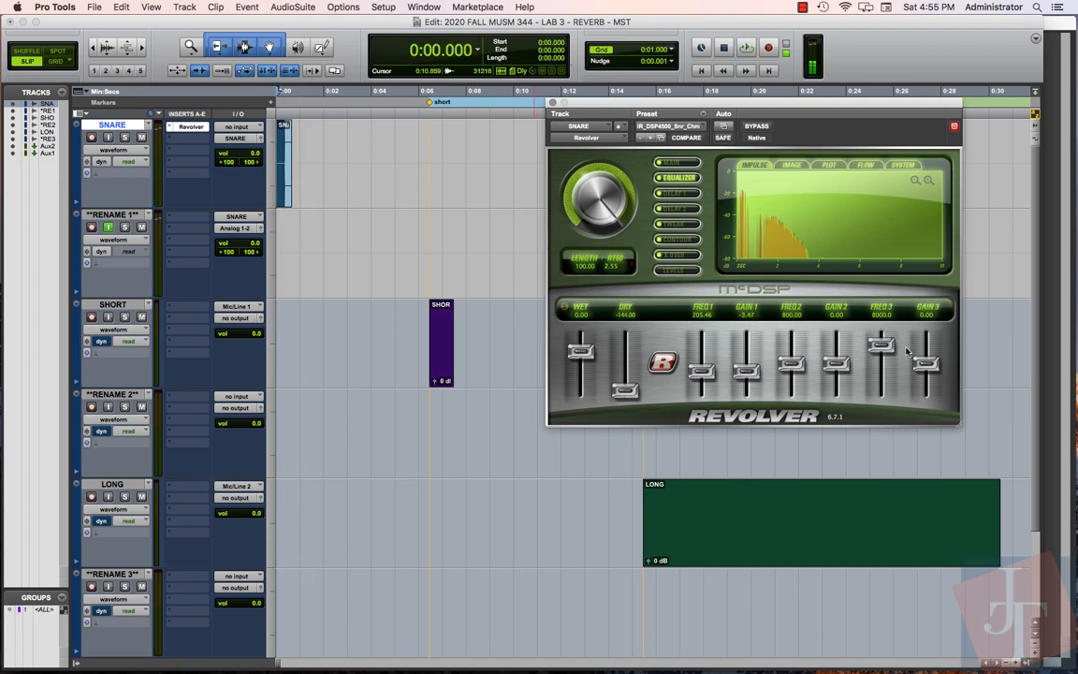
drag(880, 365, 880, 341)
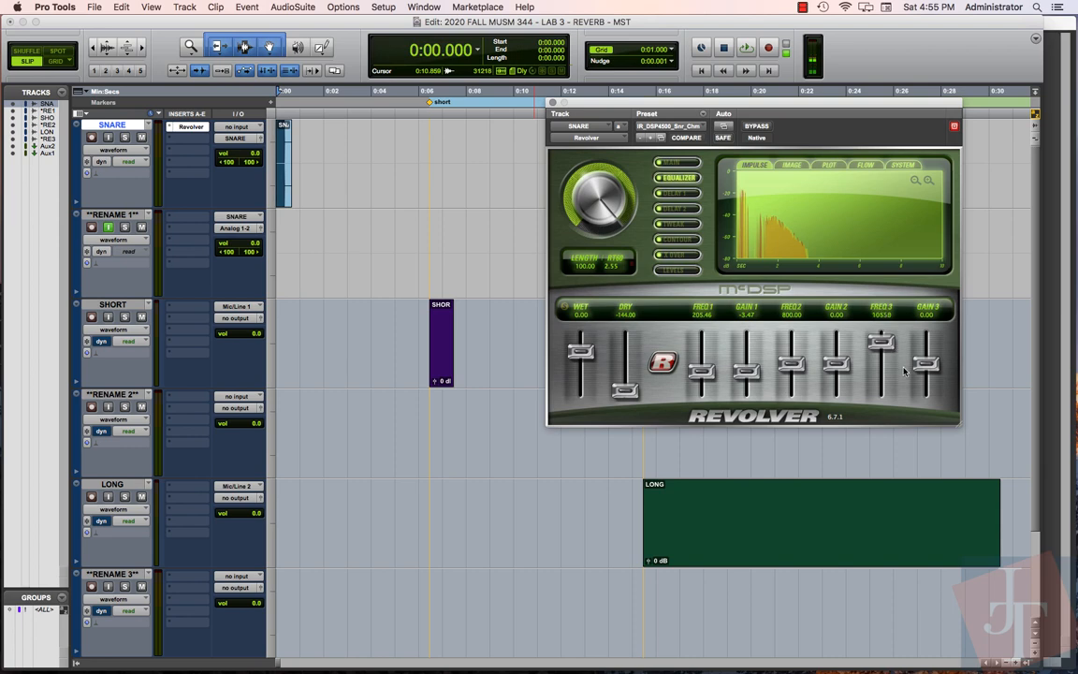
drag(925, 363, 925, 352)
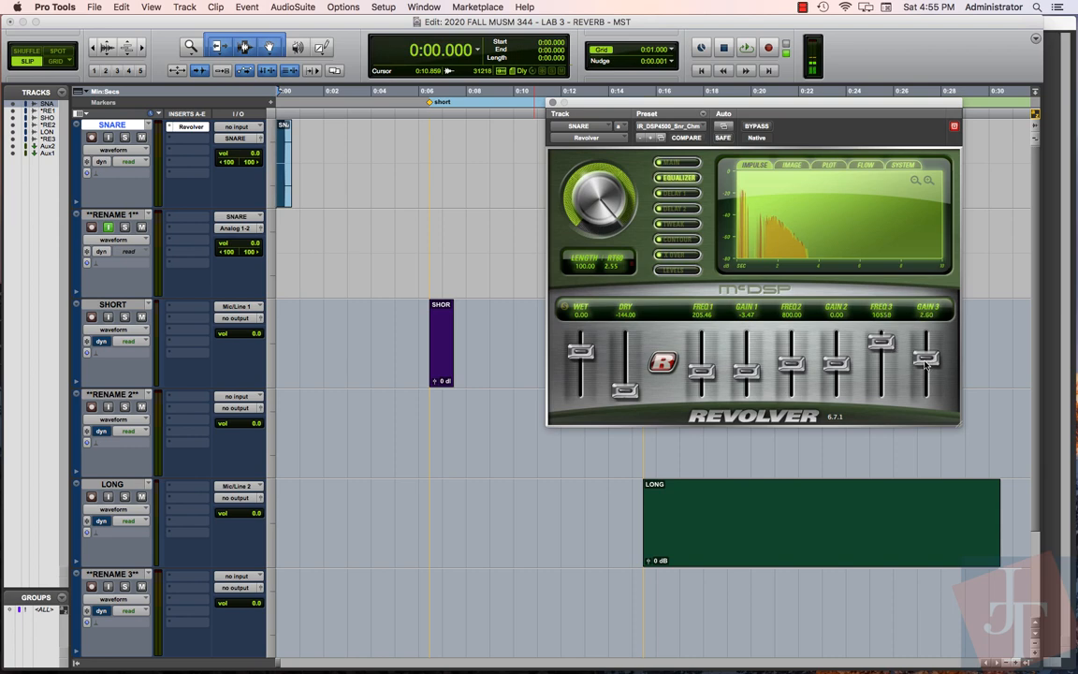
click(747, 46)
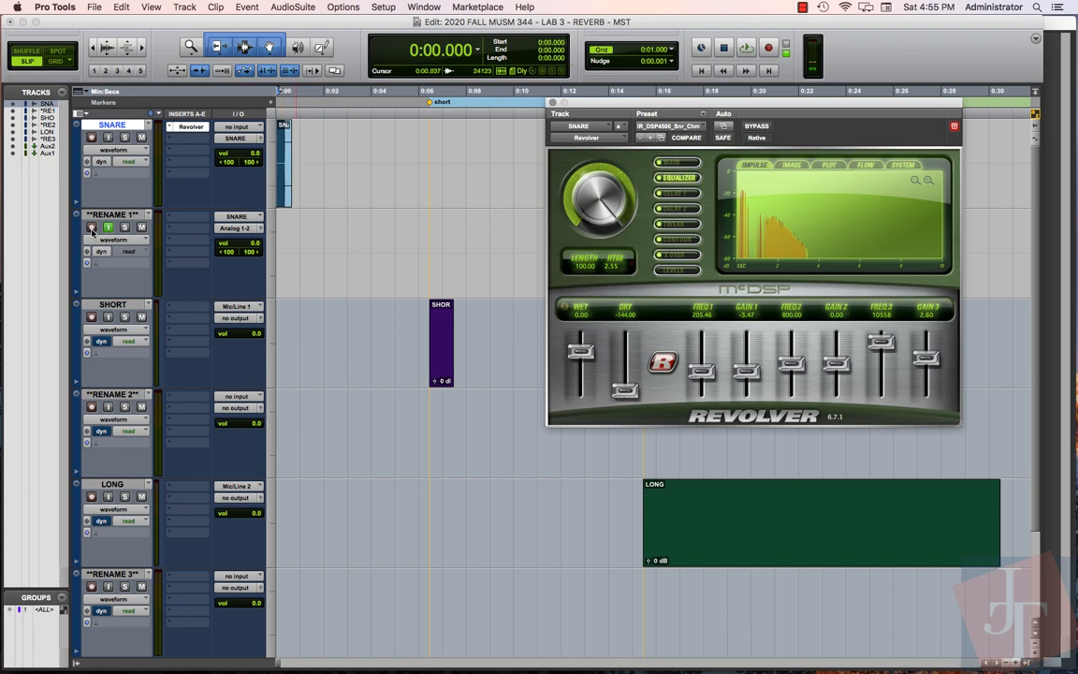
Rename the RENAME 1 track to SNARE CHAMBER.
click(92, 228)
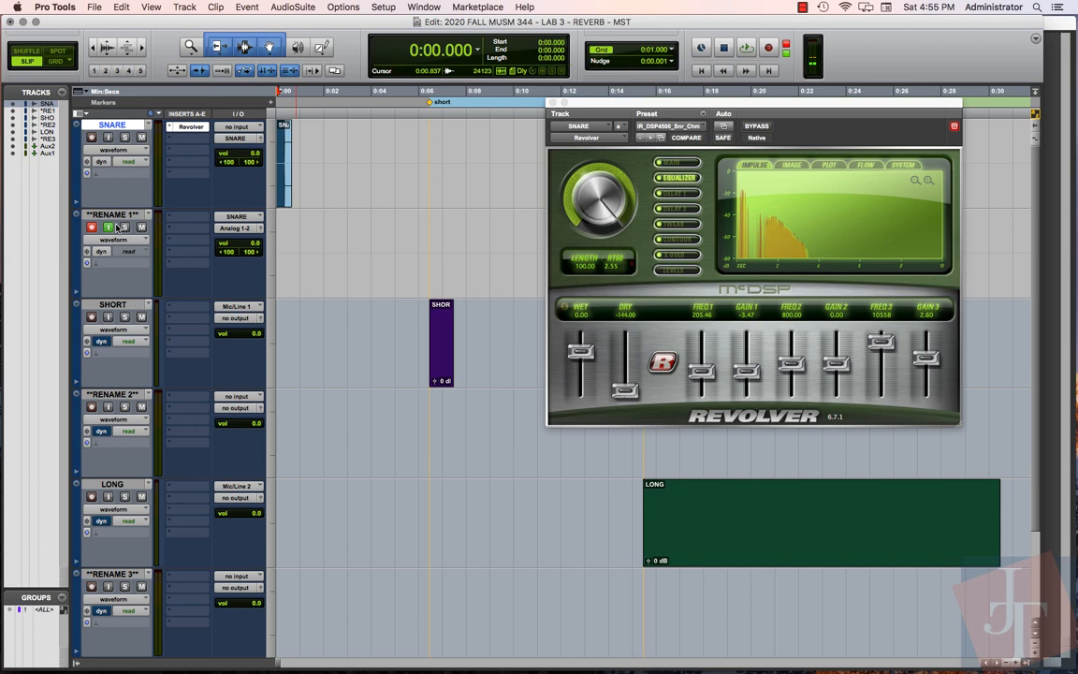
double_click(113, 214)
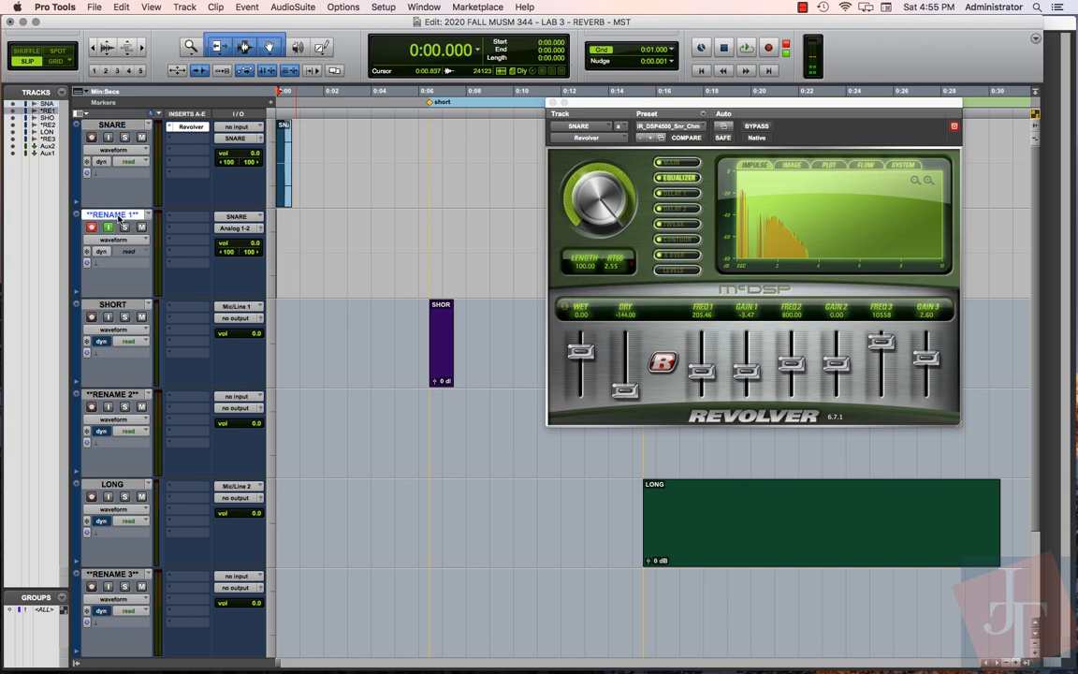
double_click(113, 213)
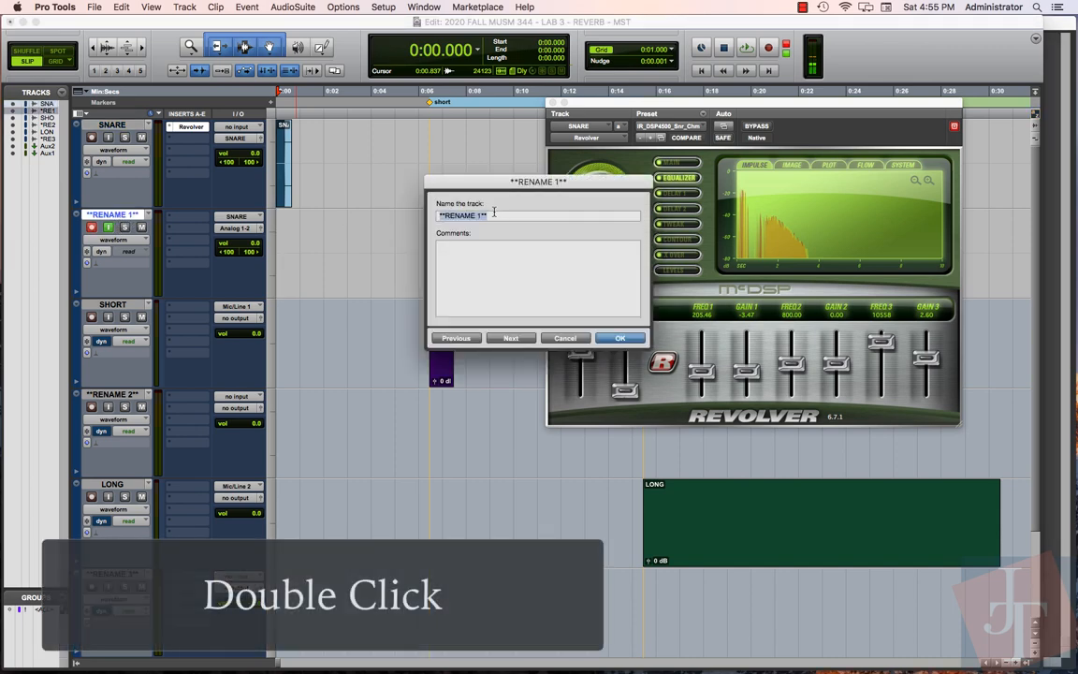
text(SNARE CHA)
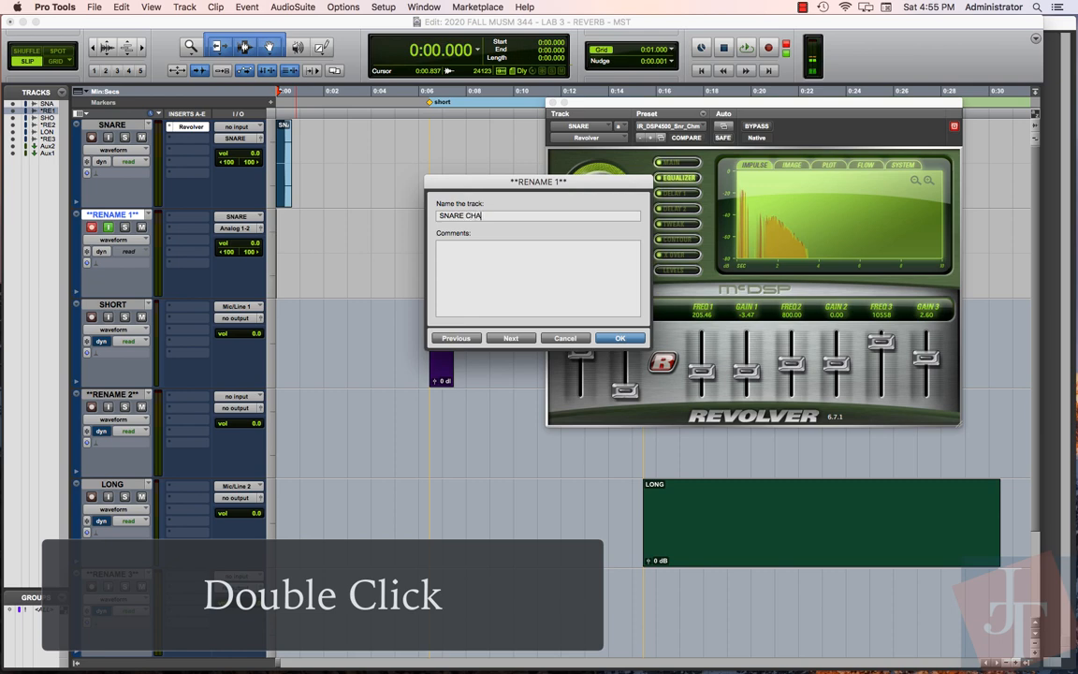
text(MBER)
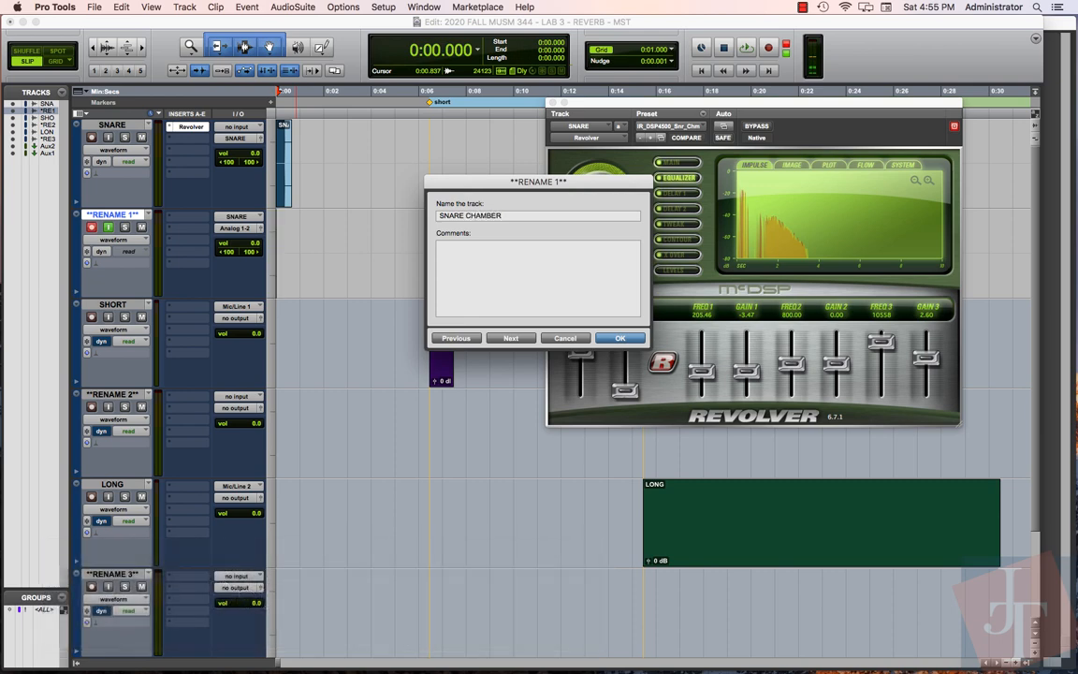
click(620, 337)
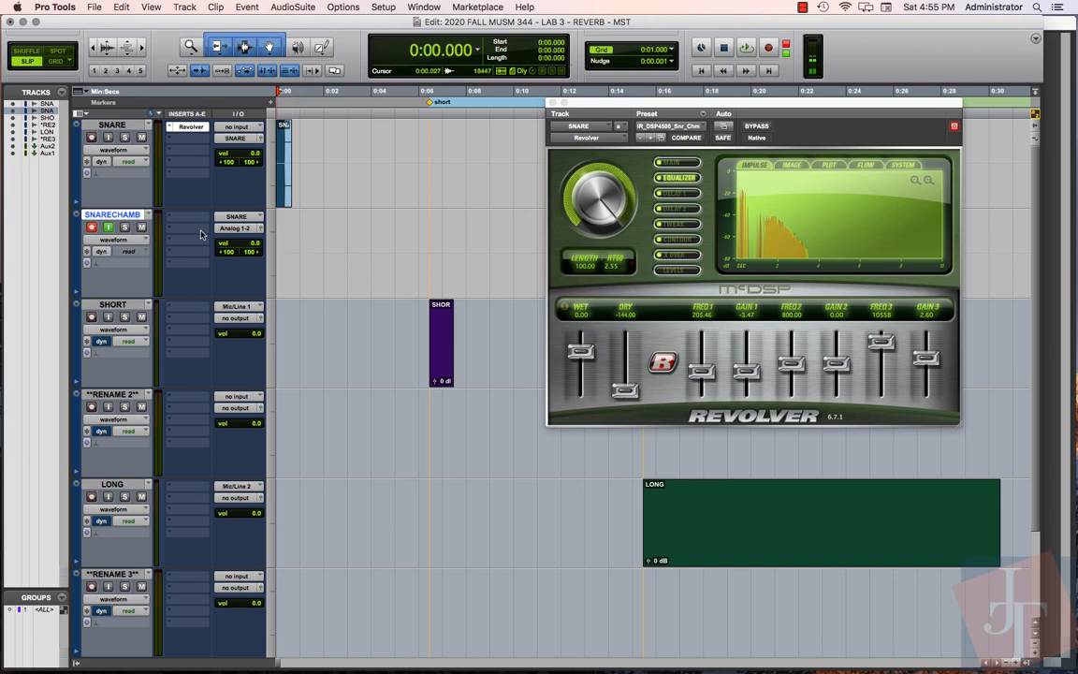
mouse_move(255, 258)
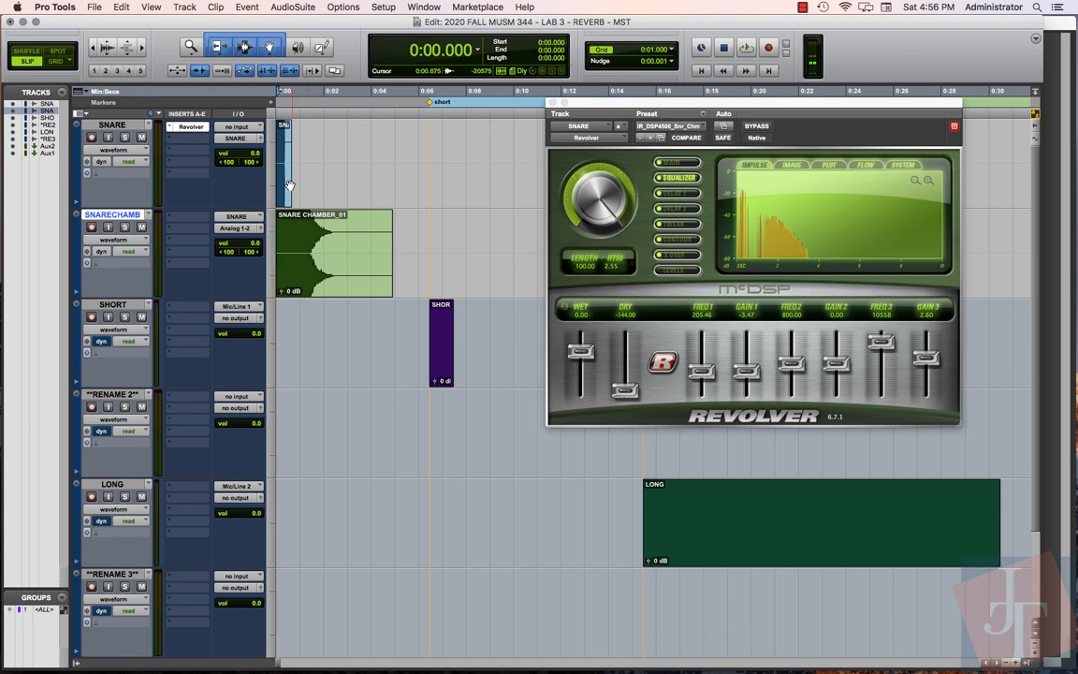
Fill the edit window with the recorded SNARE CHAMBER_01 clip.
key(alt+f)
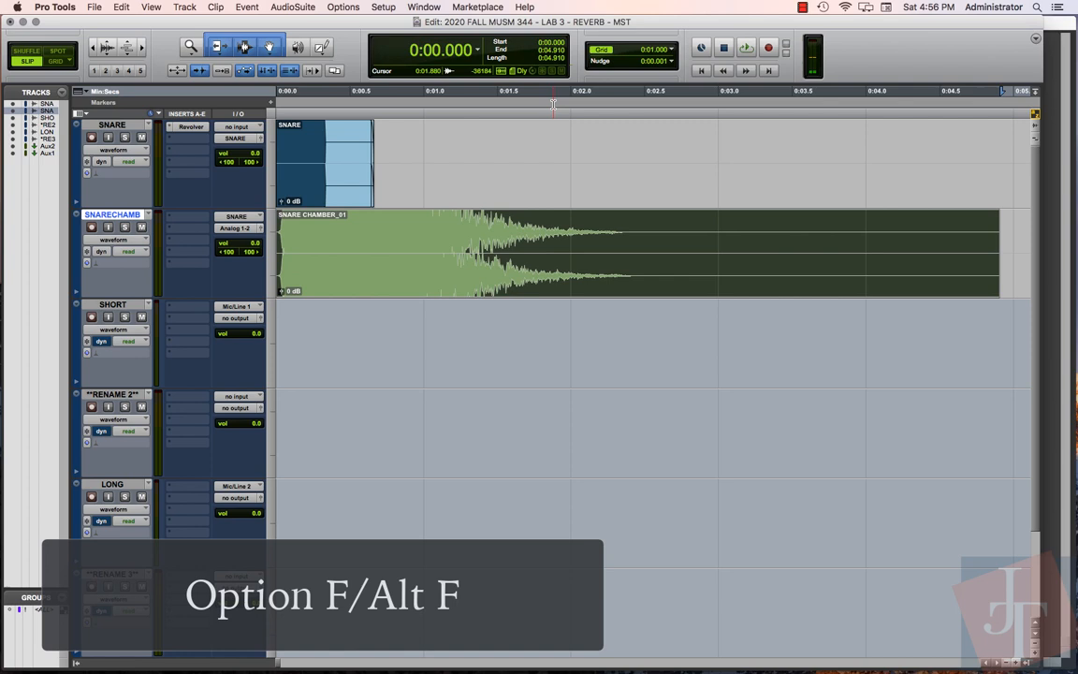
Zoom to the snare chamber clip and bring up the AudioSuite menu for Revolver Sweep Analyzer.
key(alt+f)
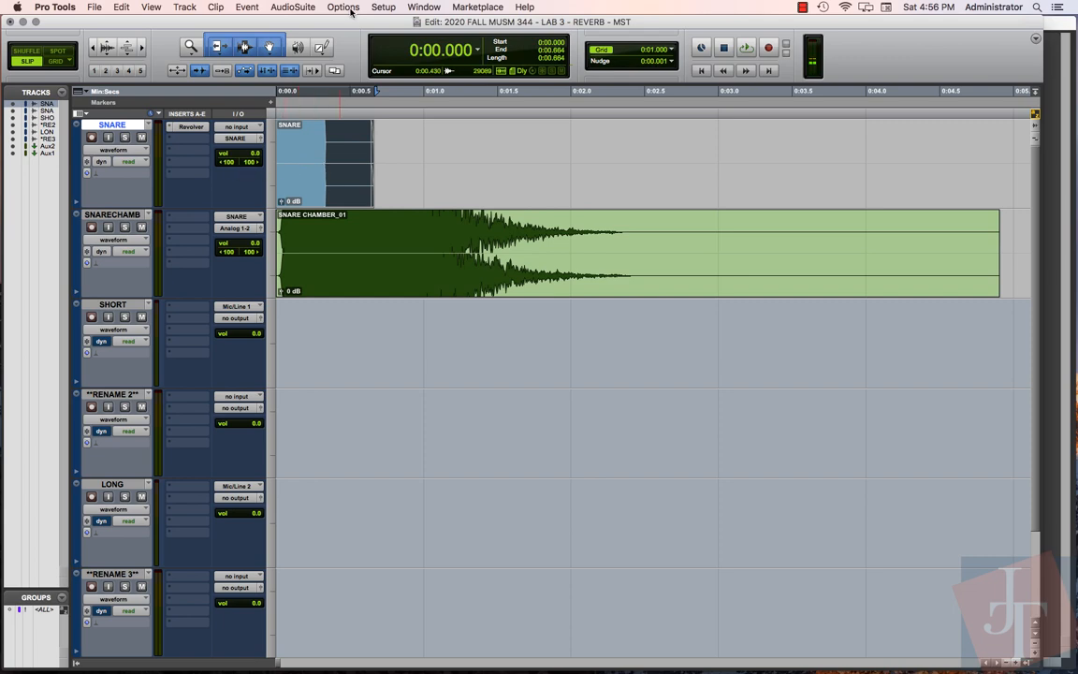
click(292, 7)
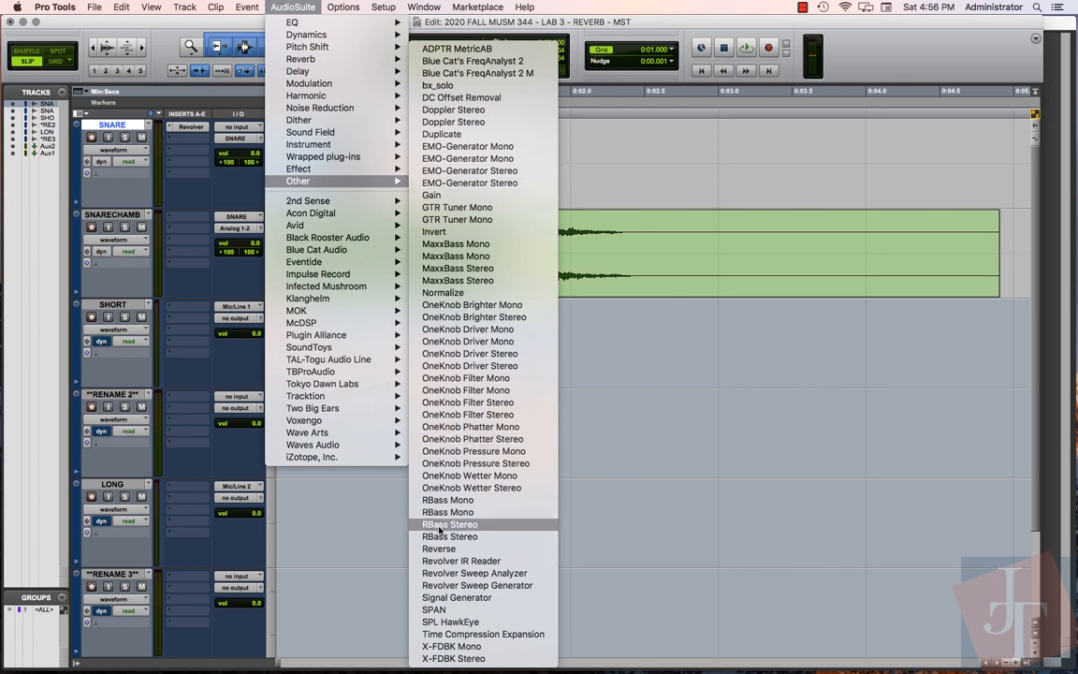
mouse_move(474, 573)
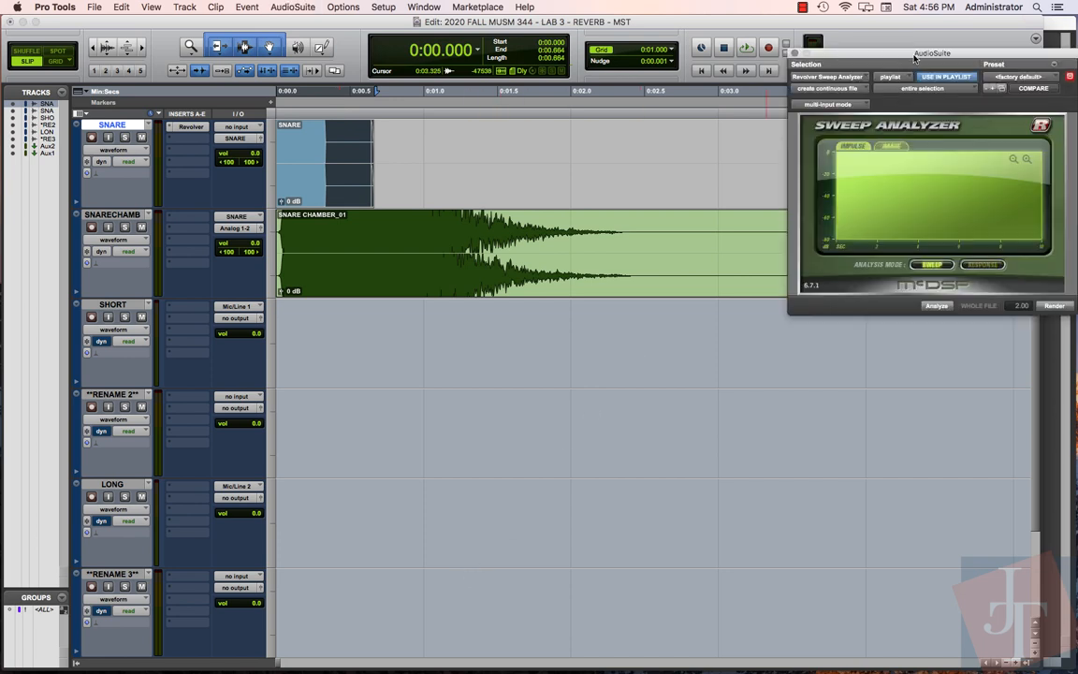
Set the sweep analysis mode, analyze the SNARE CHAMBER_01 clip and start rendering its impulse response.
drag(932, 52, 721, 118)
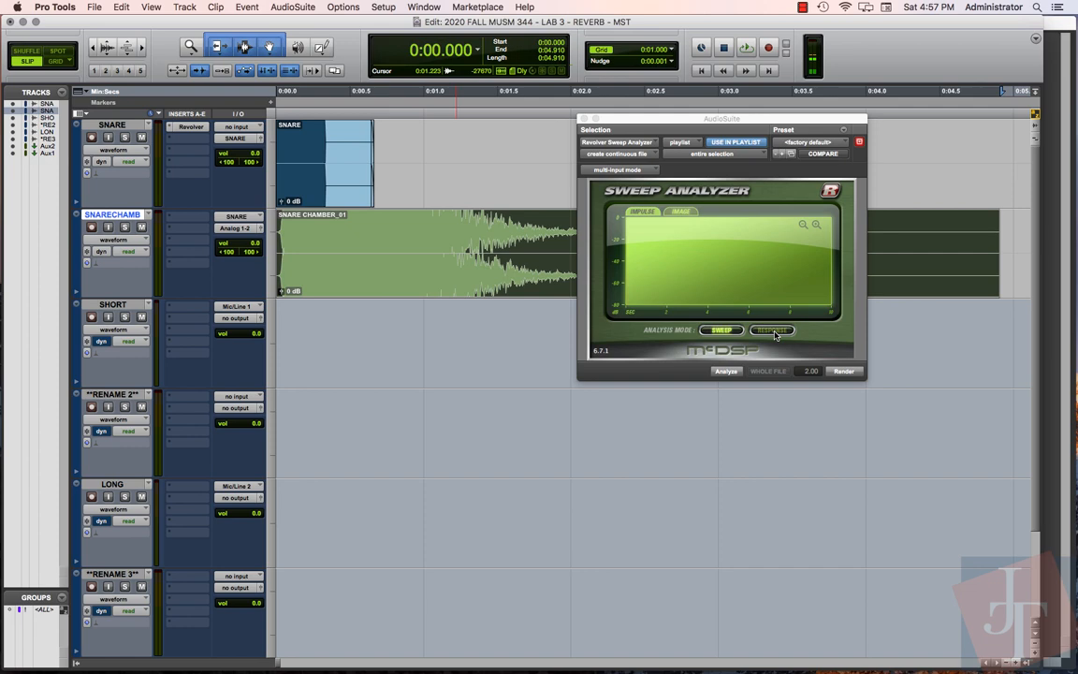
click(771, 329)
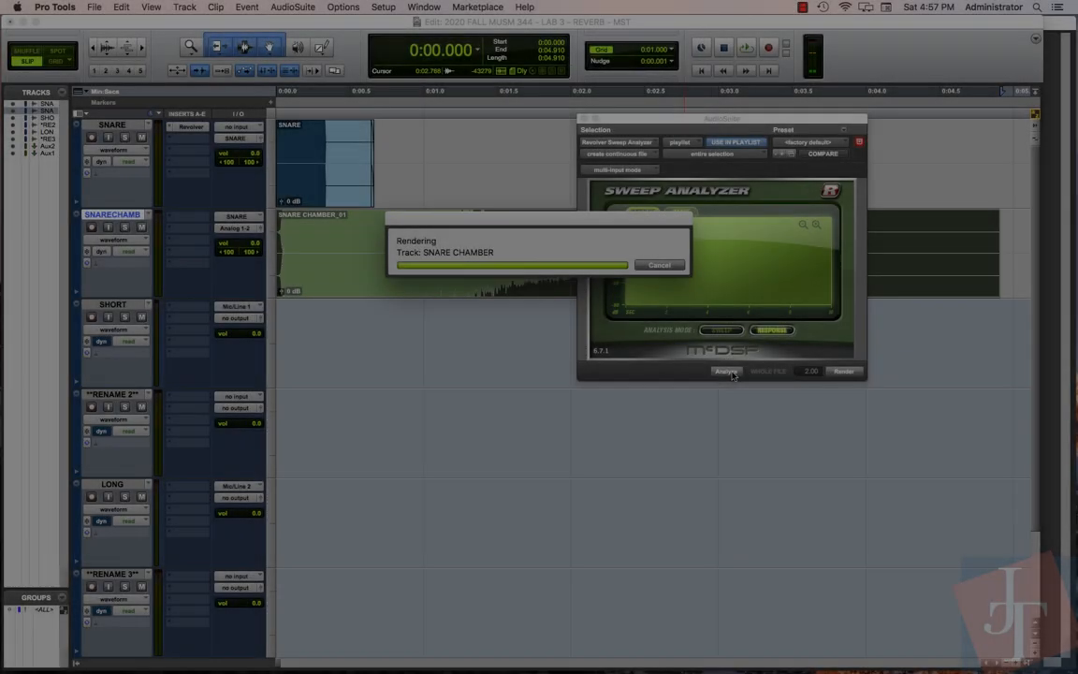
click(726, 371)
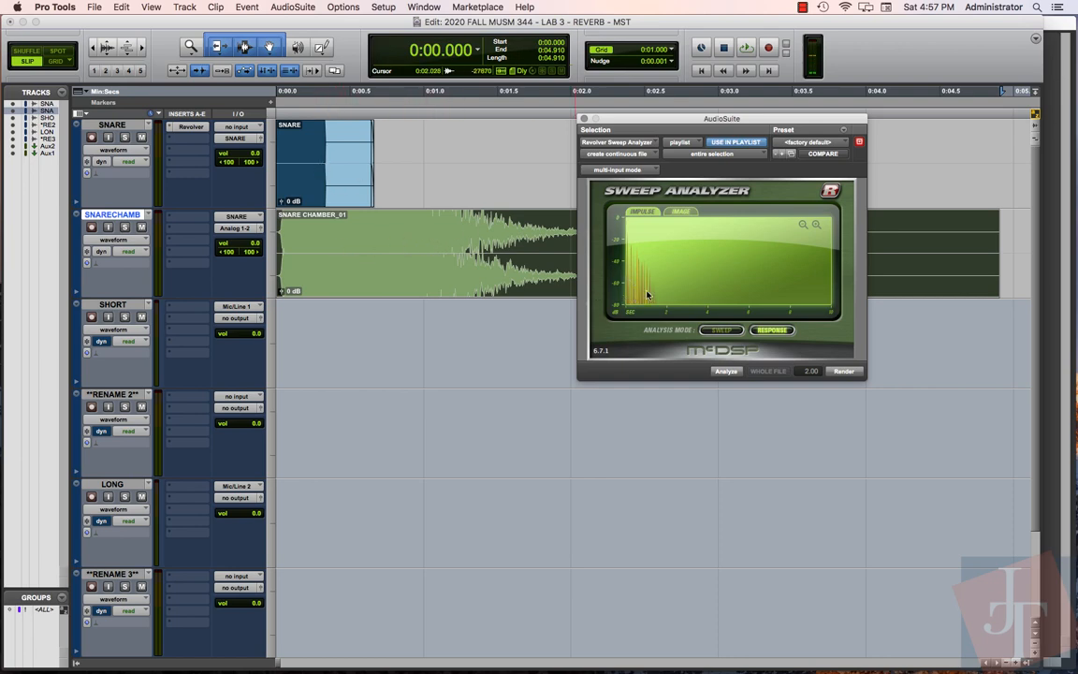
mouse_move(636, 271)
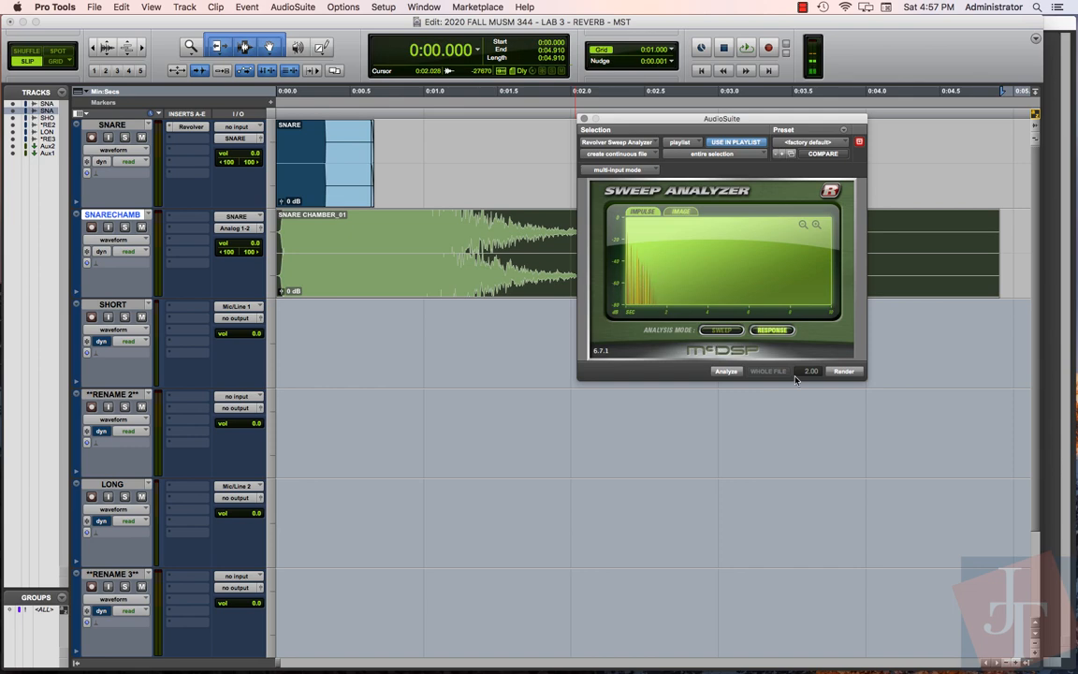
click(842, 371)
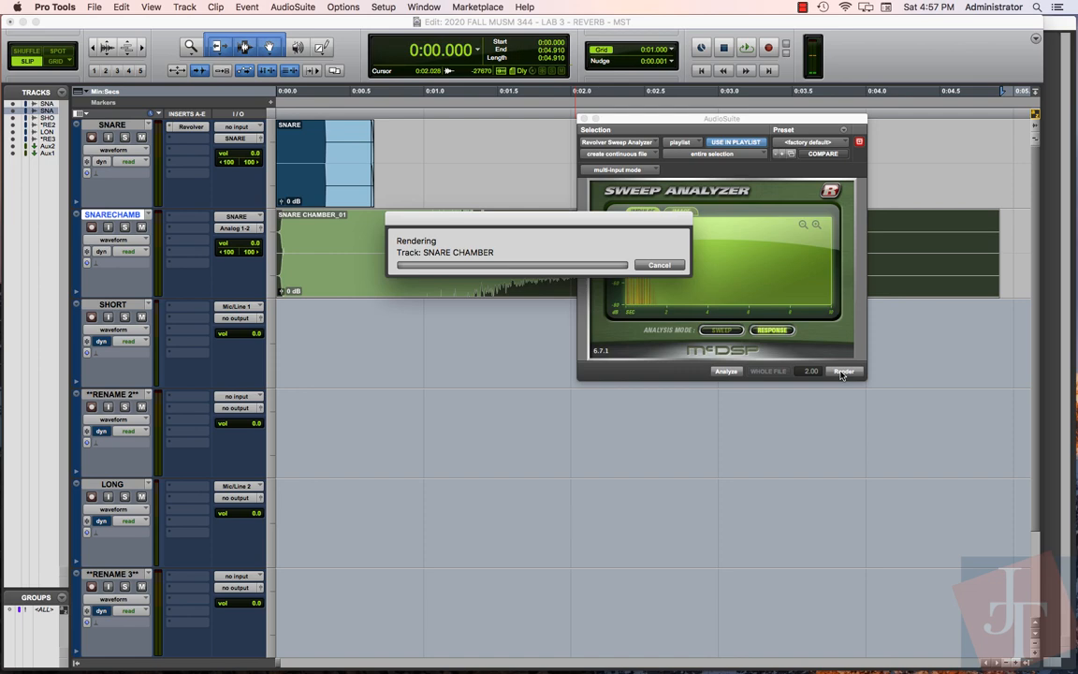
Finish rendering the chamber clip and bring up Sweep Analyzer's plug-in settings menu.
click(843, 371)
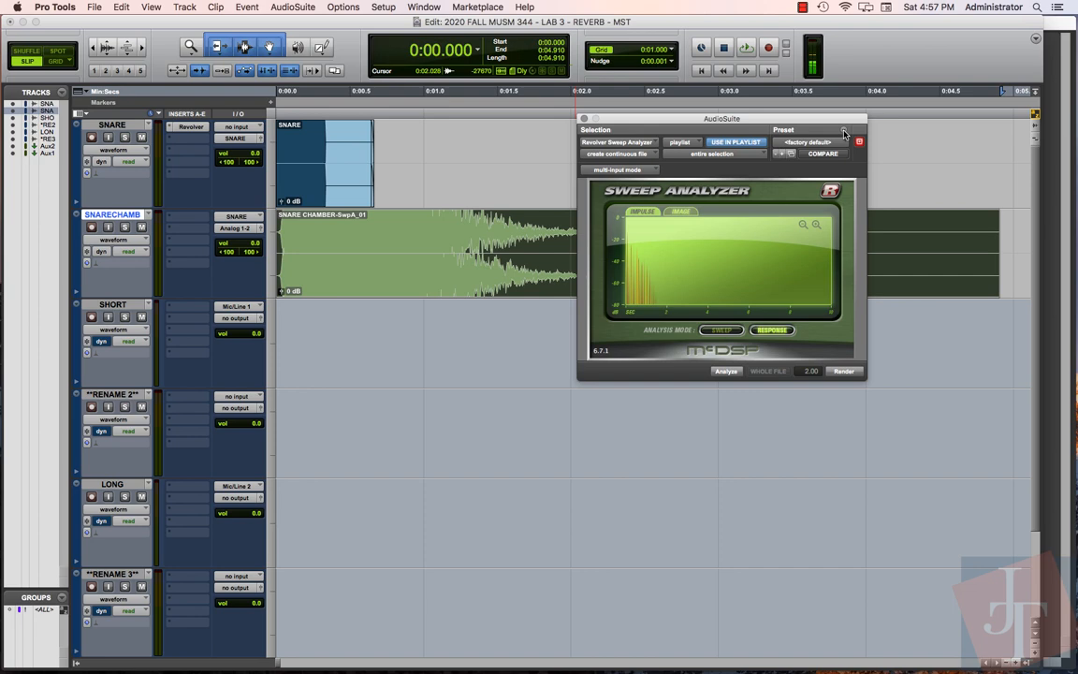
click(843, 131)
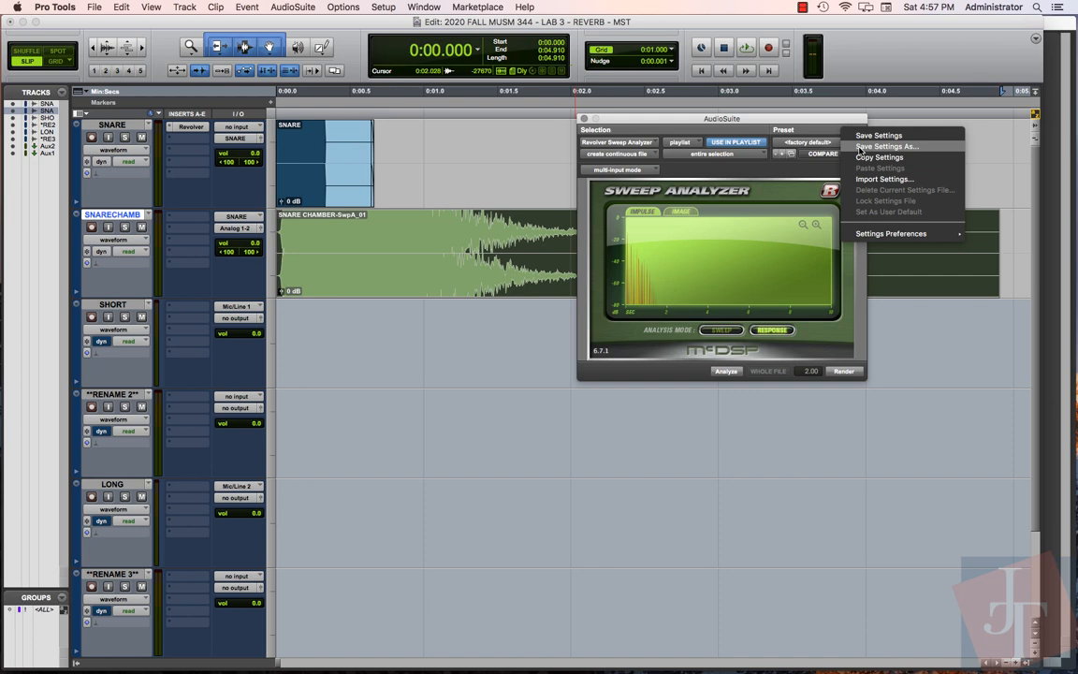
Save the settings as SNARE CHAMBER in the Sweep Analyzer folder's 2020 FALL MUSM 344 subfolder.
click(887, 146)
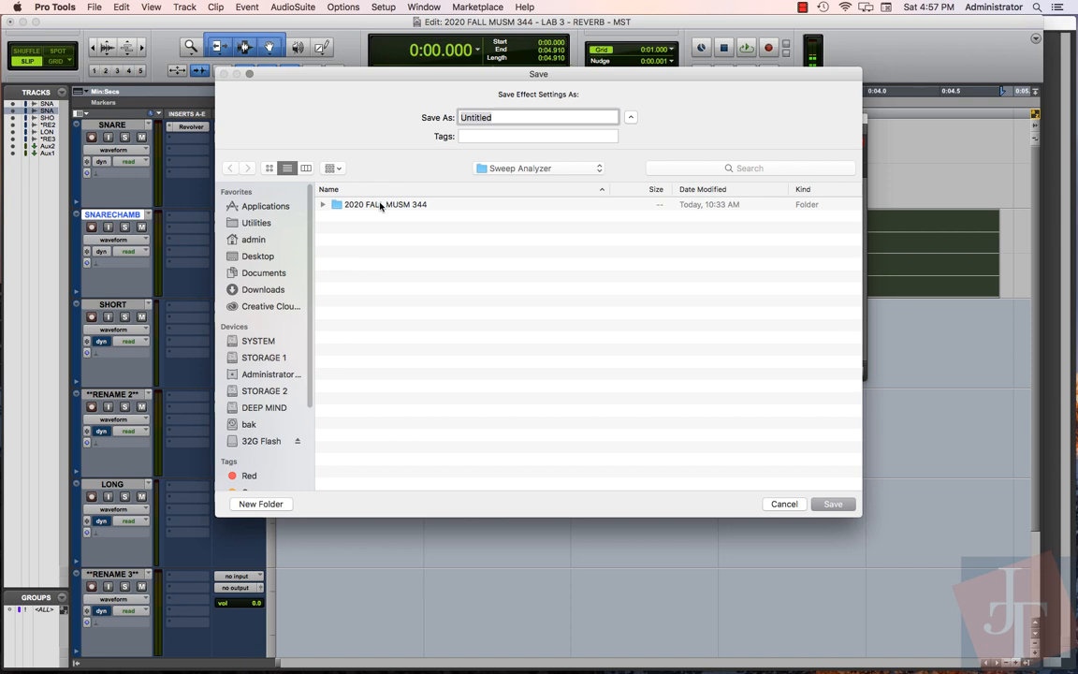
click(539, 117)
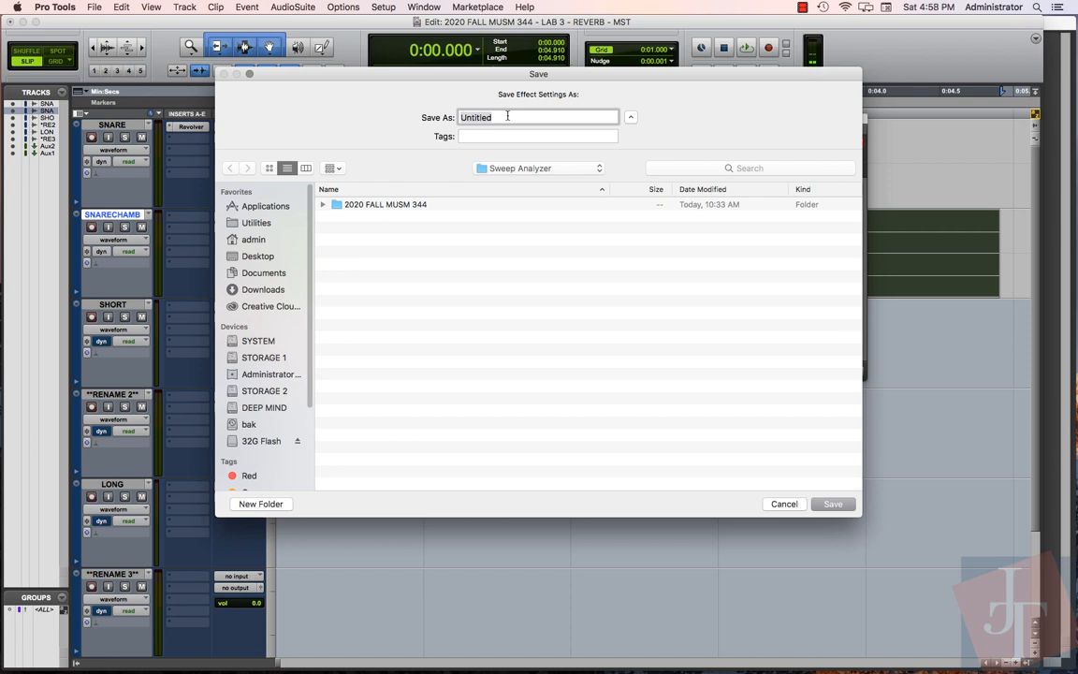
text(S)
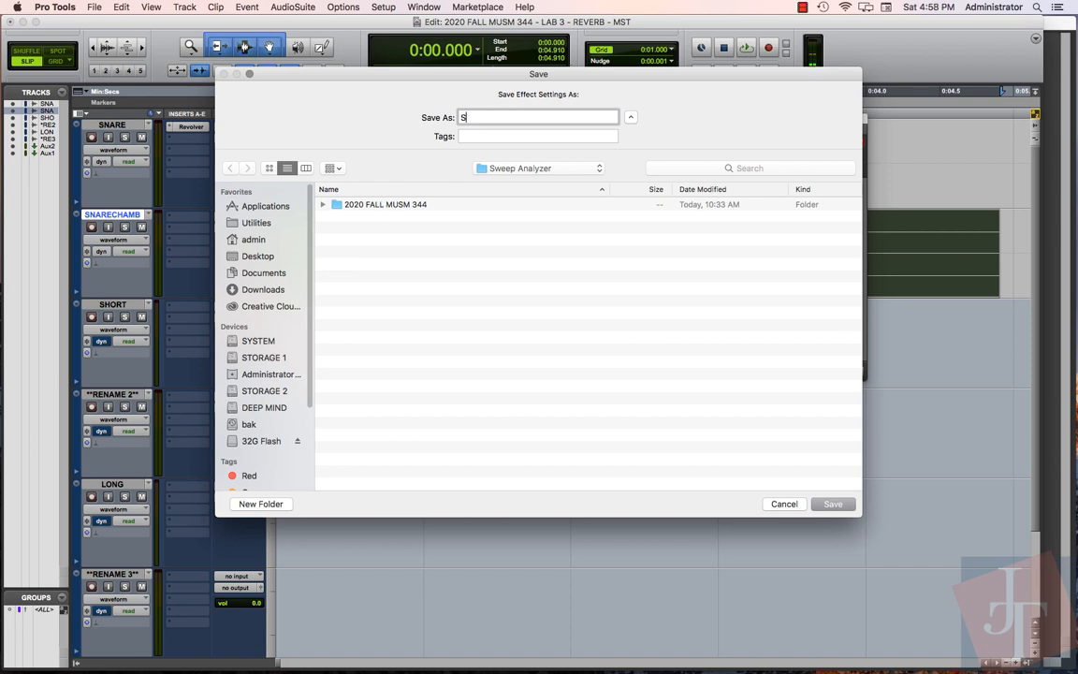
text(NARE CHAM)
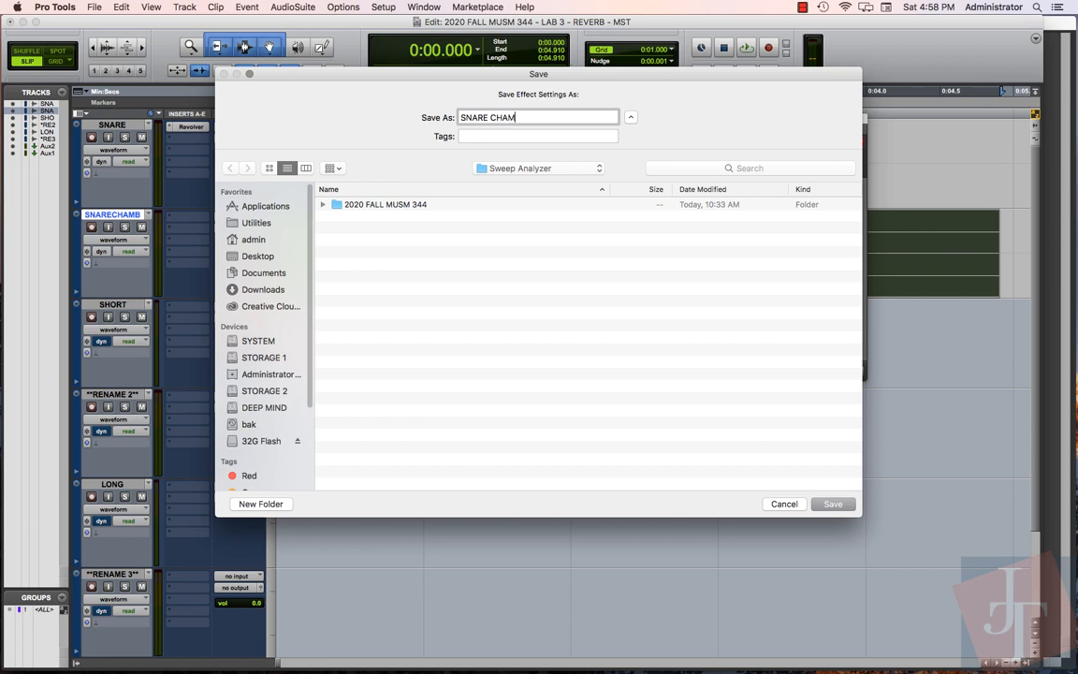
text(BER)
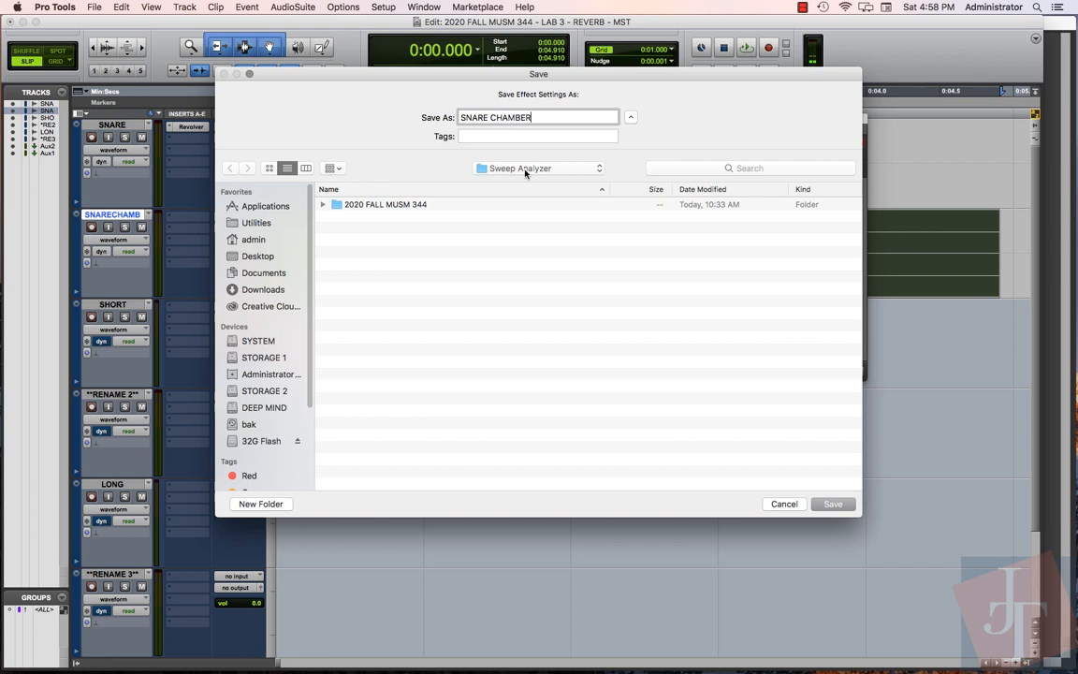
click(539, 168)
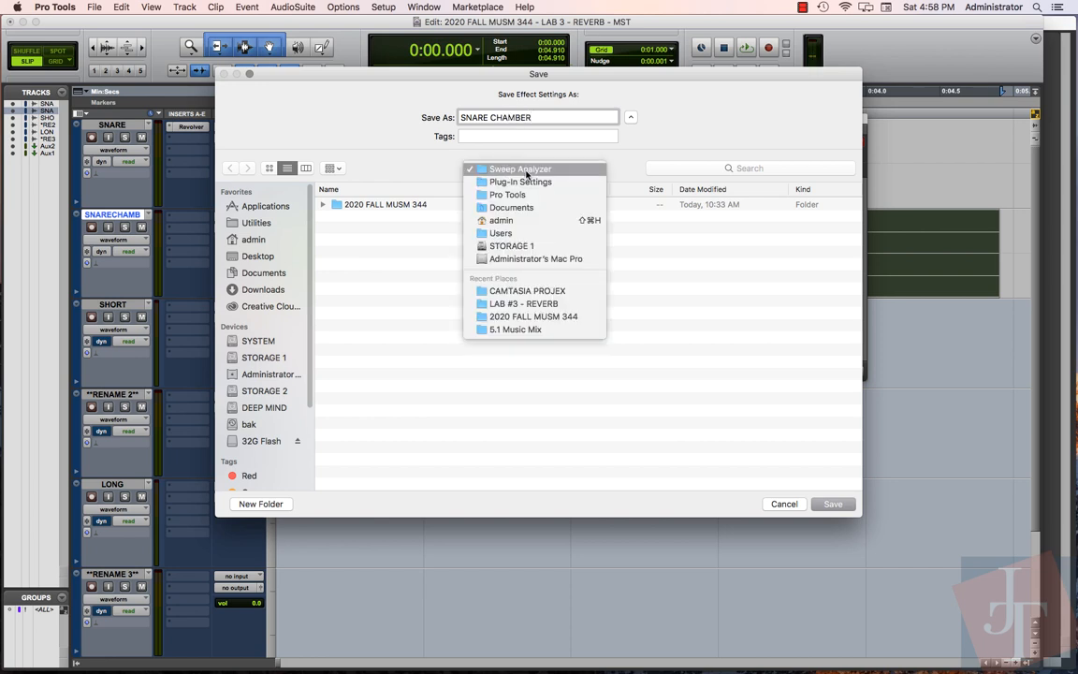
click(521, 168)
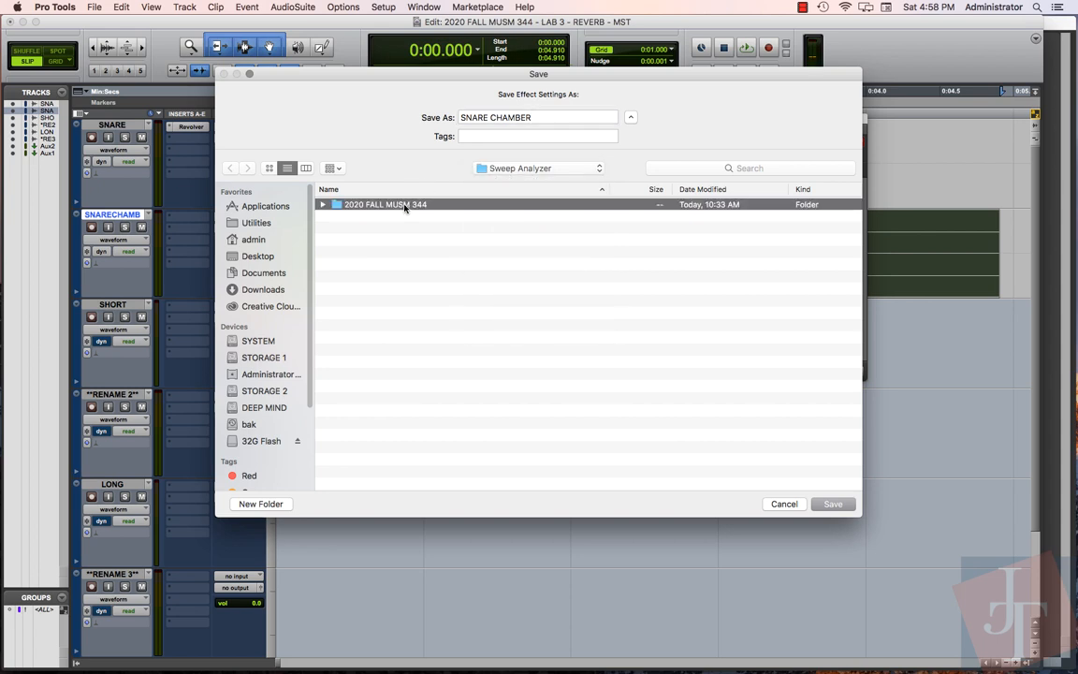
double_click(386, 204)
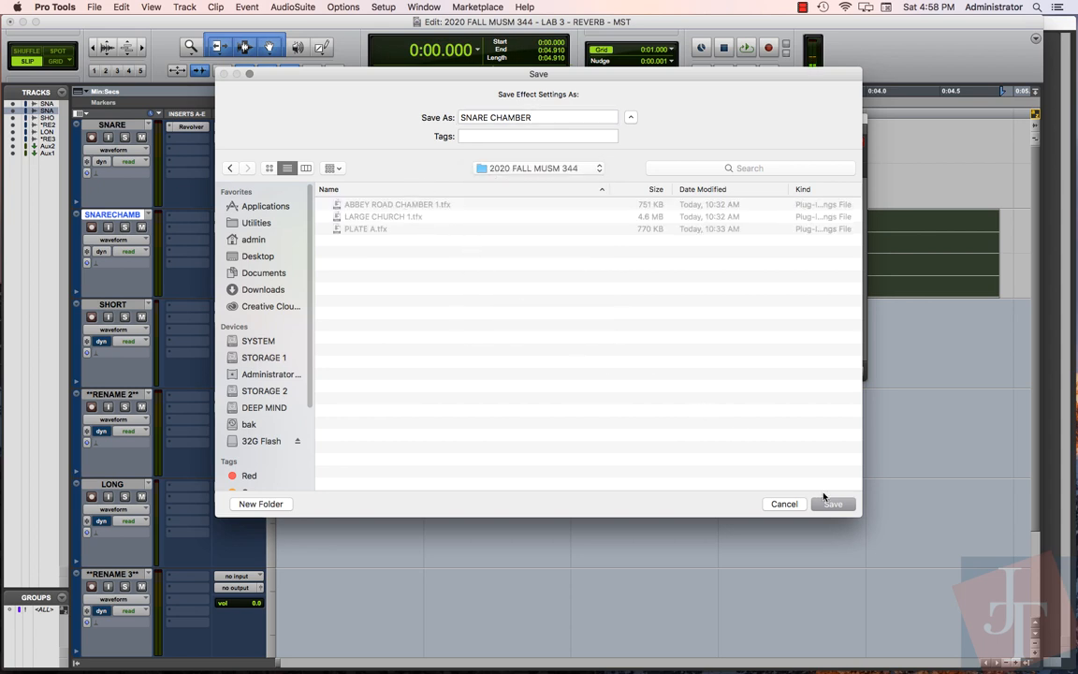
click(831, 504)
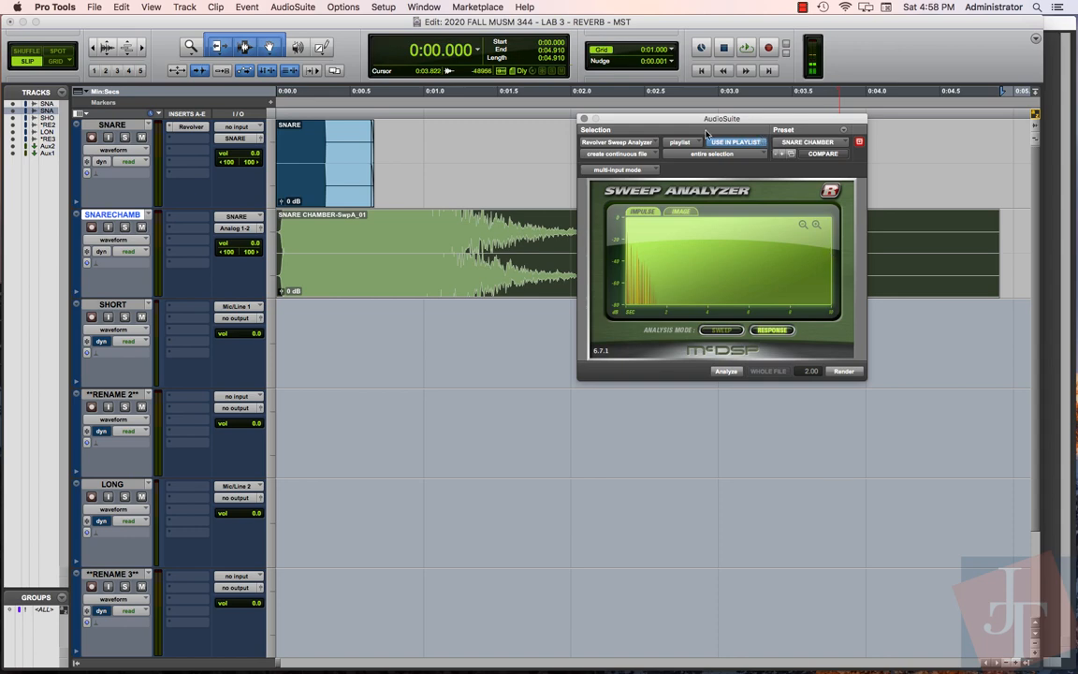
mouse_move(581, 123)
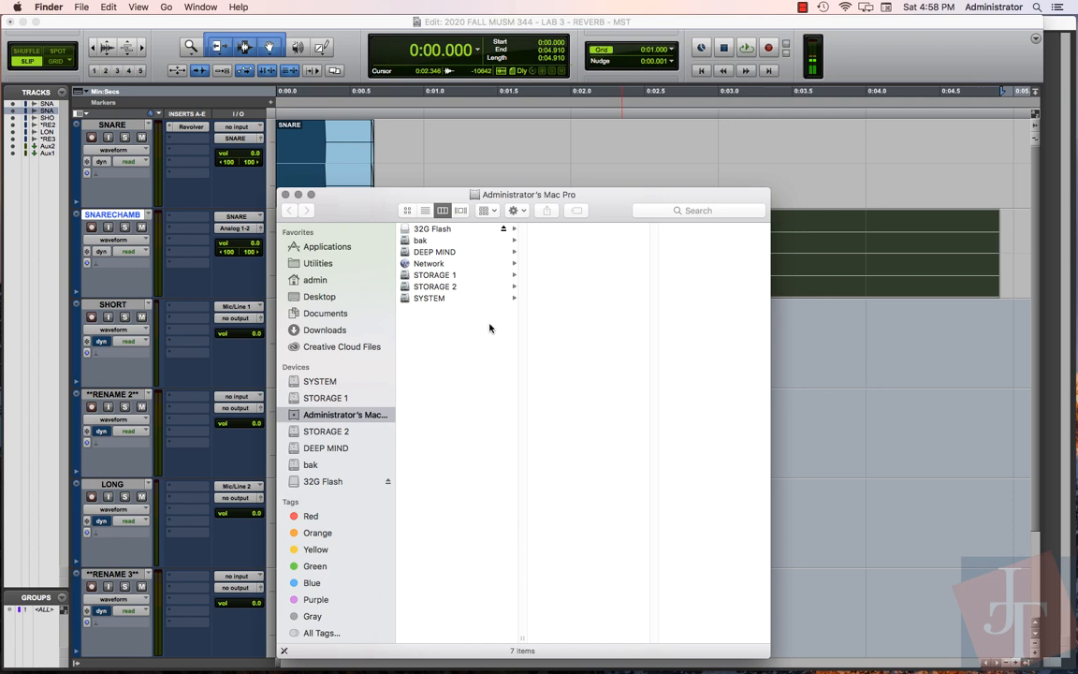
Browse Documents > Pro Tools > Plug-in Settings > Sweep Analyzer > 2020 FALL MUSM 344 listing SNARE CHAMBER.tfx.
click(315, 281)
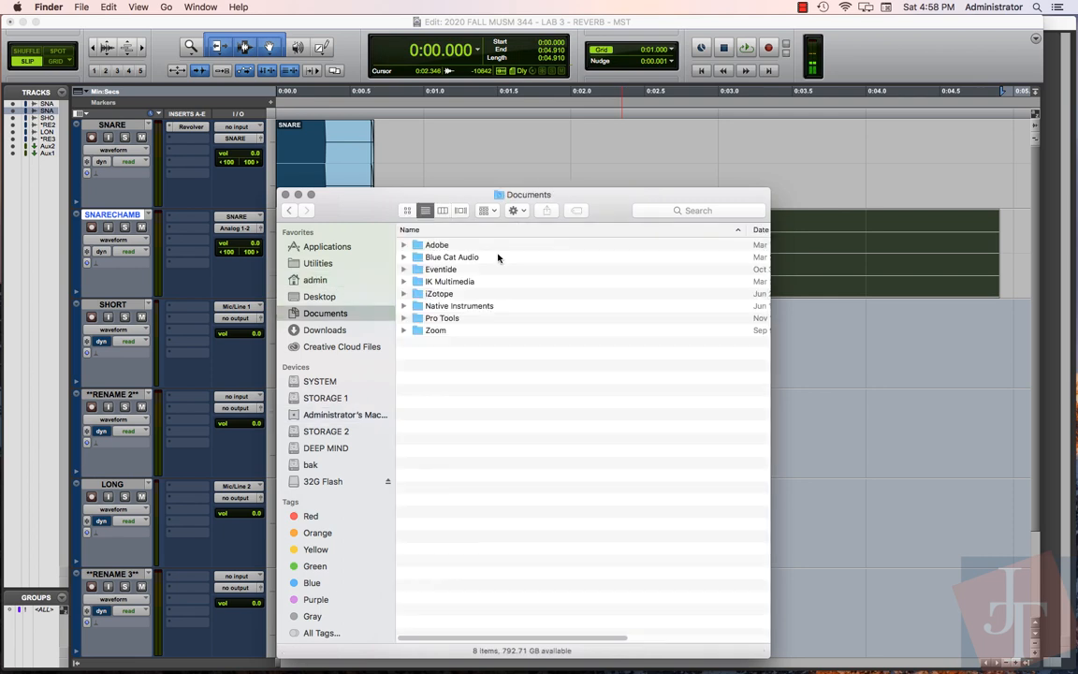
double_click(442, 318)
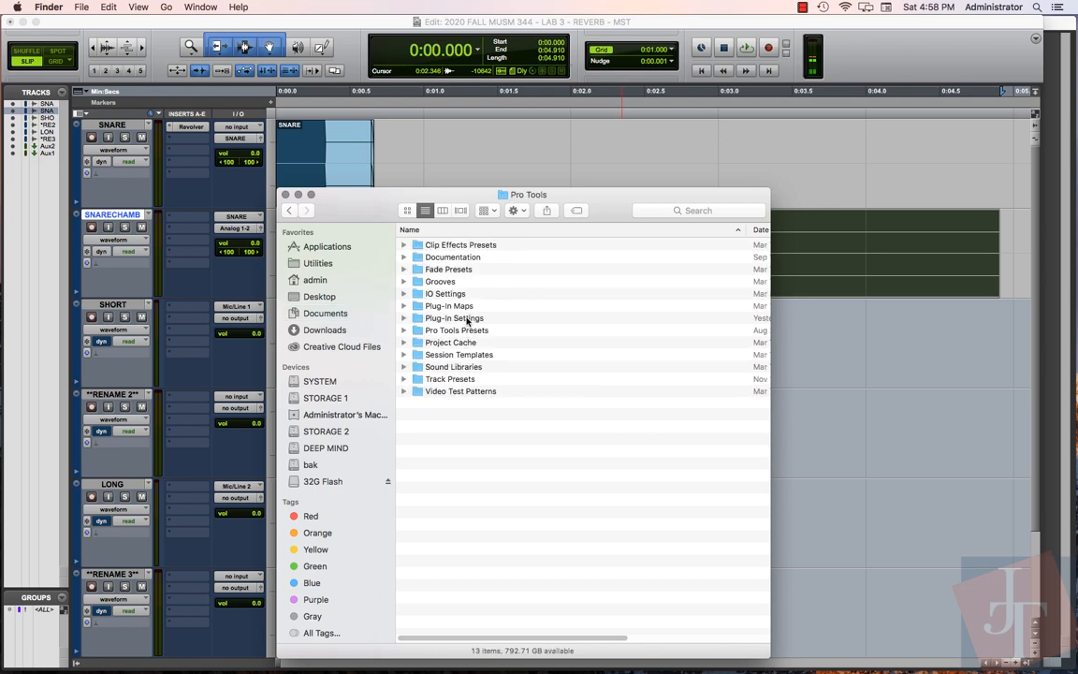
double_click(453, 318)
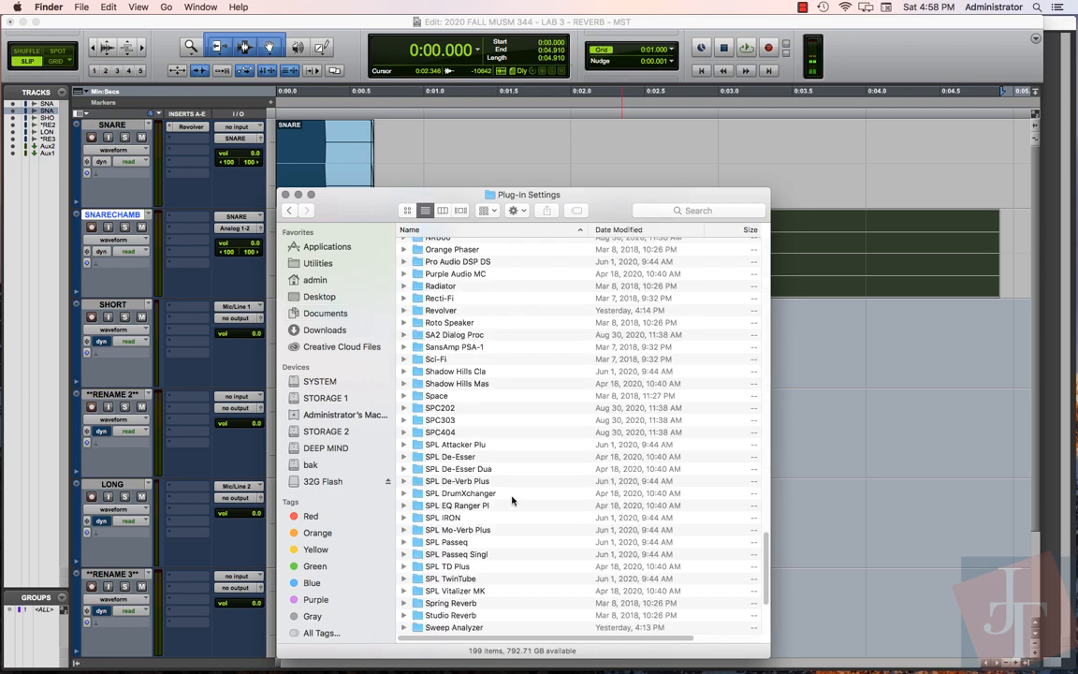
scroll(down, 3)
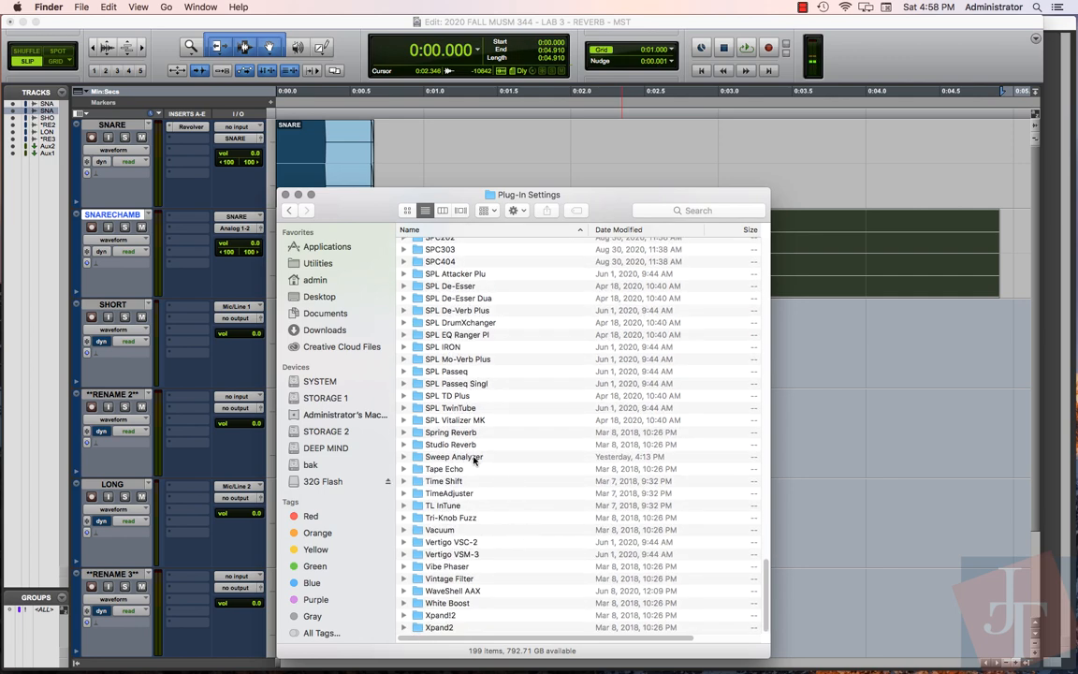
double_click(453, 457)
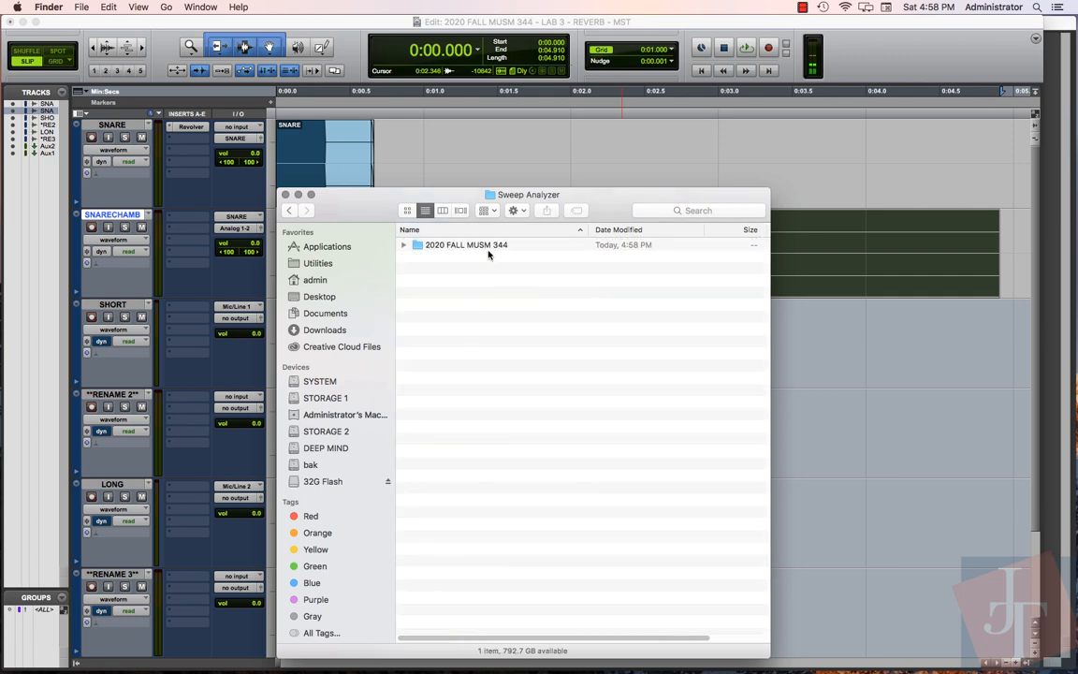
double_click(466, 244)
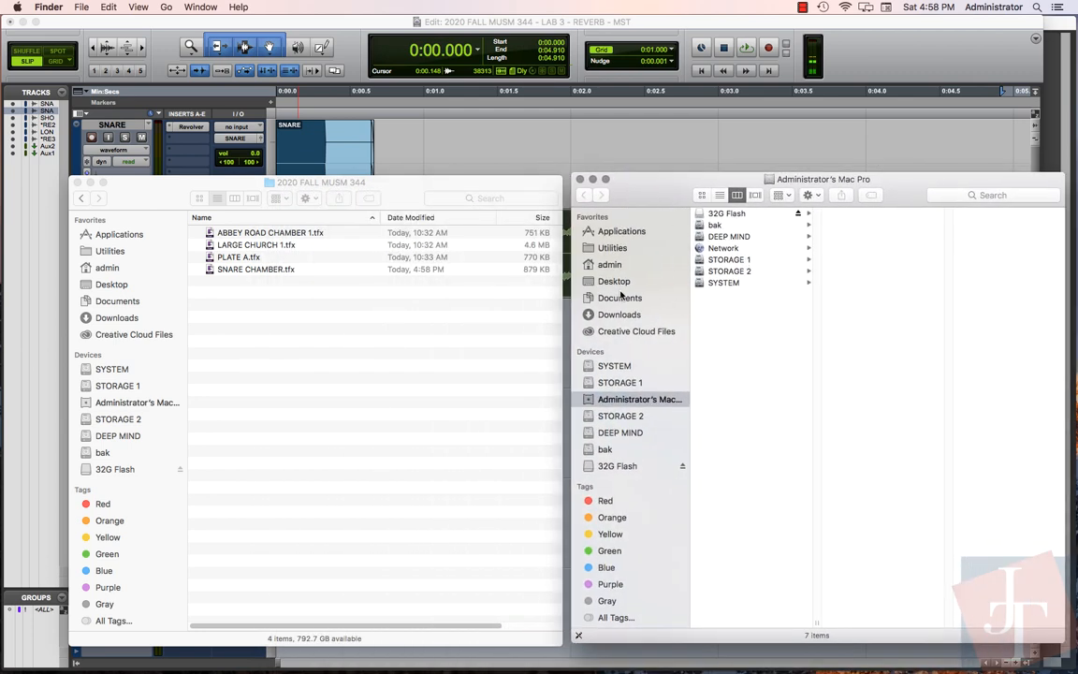
Copy SNARE CHAMBER.tfx into Revolver's 2020 FALL MUSM 344 folder and close the Finder windows.
click(610, 264)
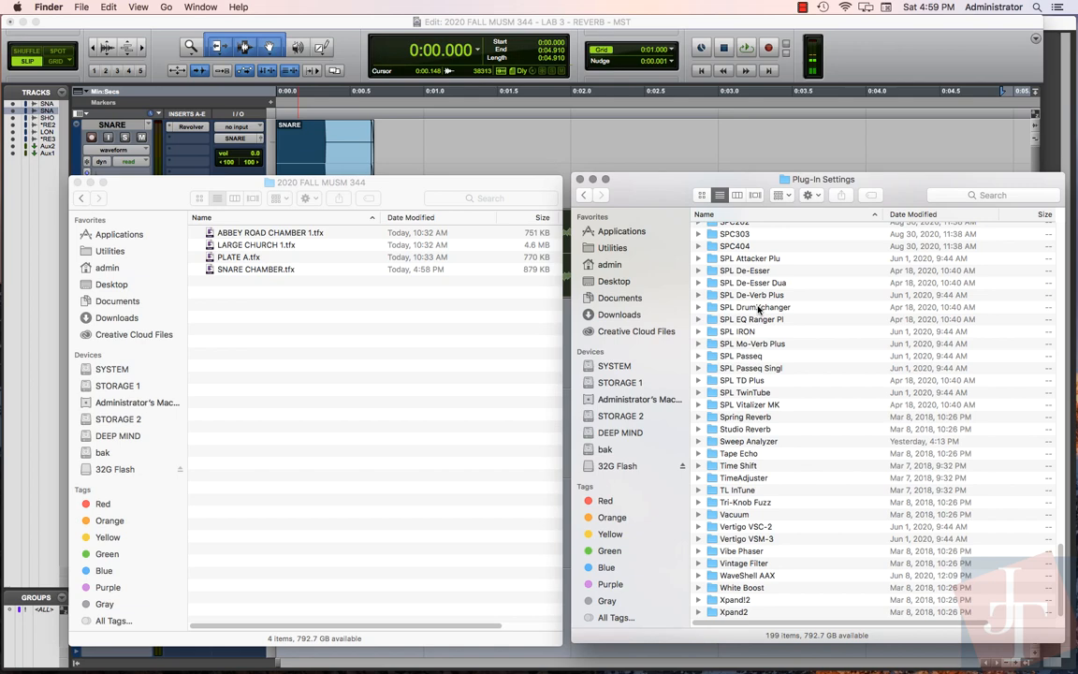
scroll(up, 3)
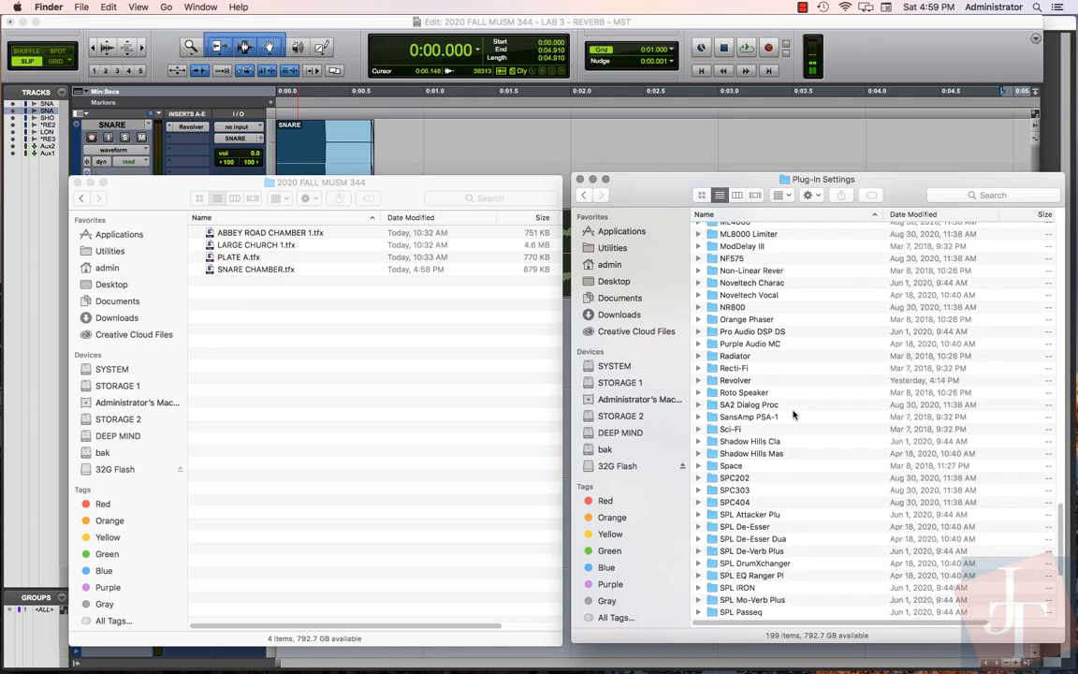
mouse_move(734, 378)
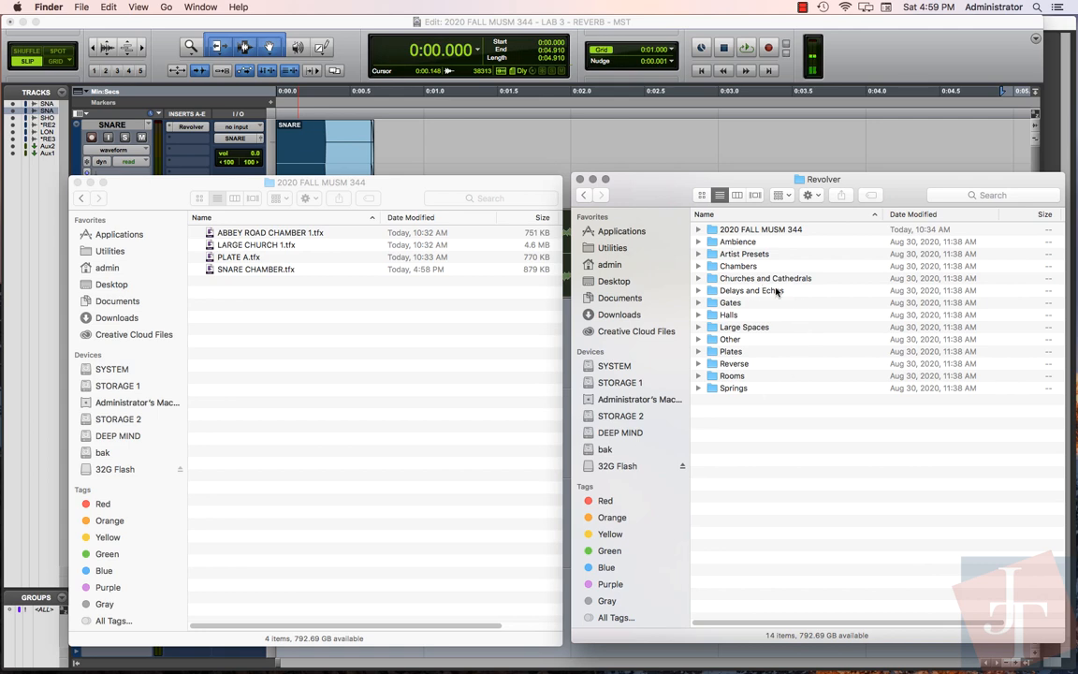
mouse_move(764, 232)
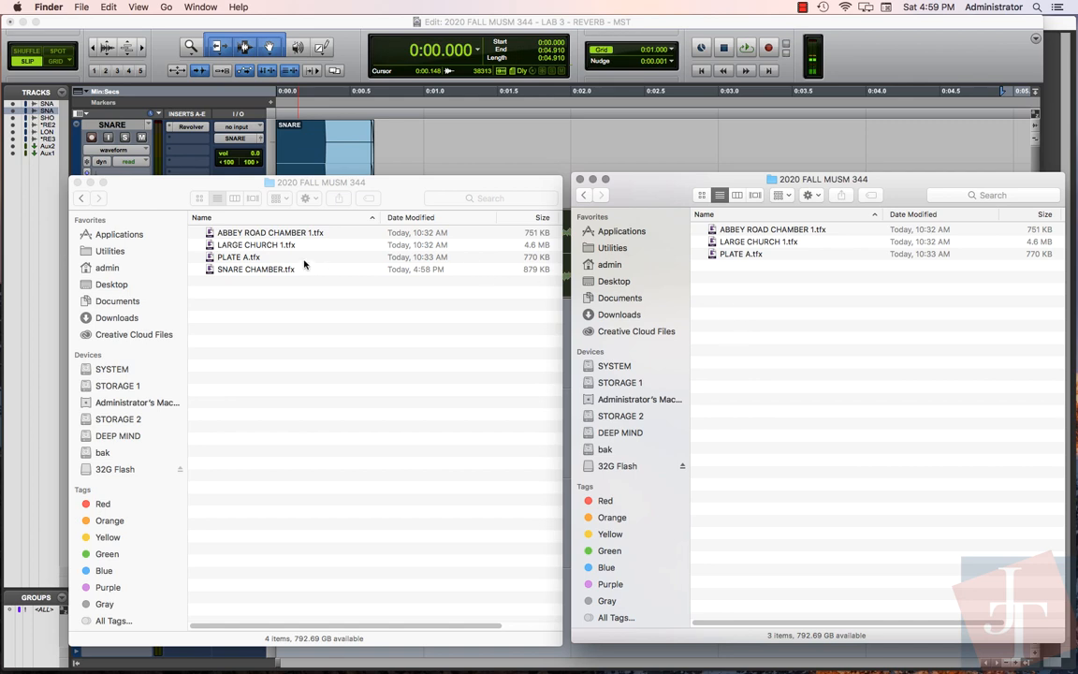
mouse_move(251, 274)
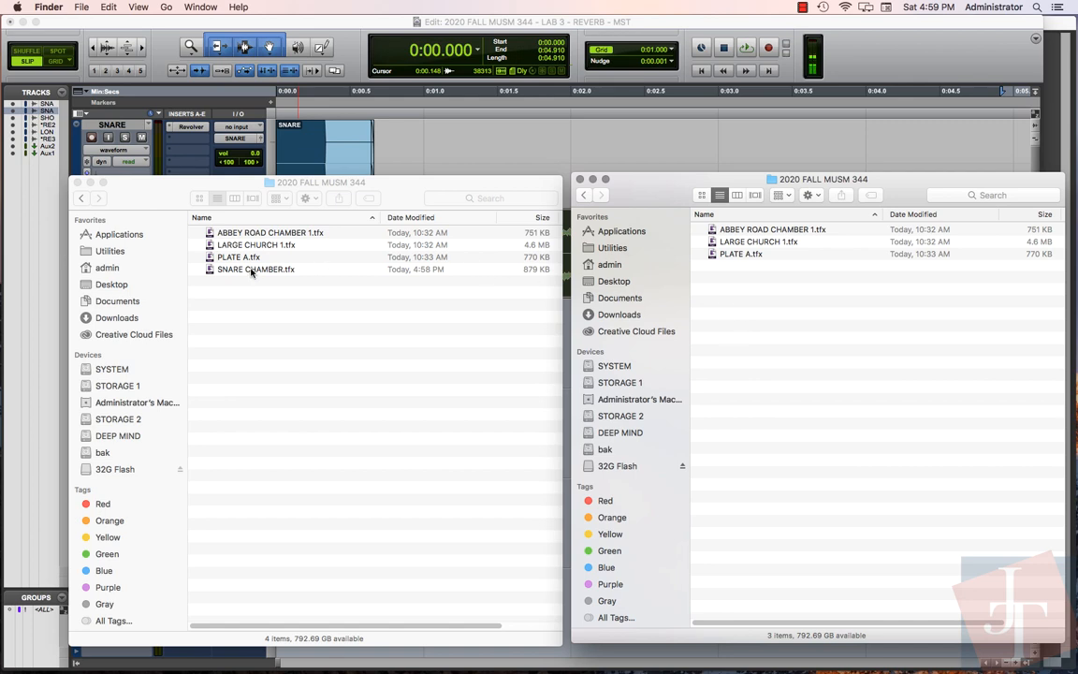
key(option)
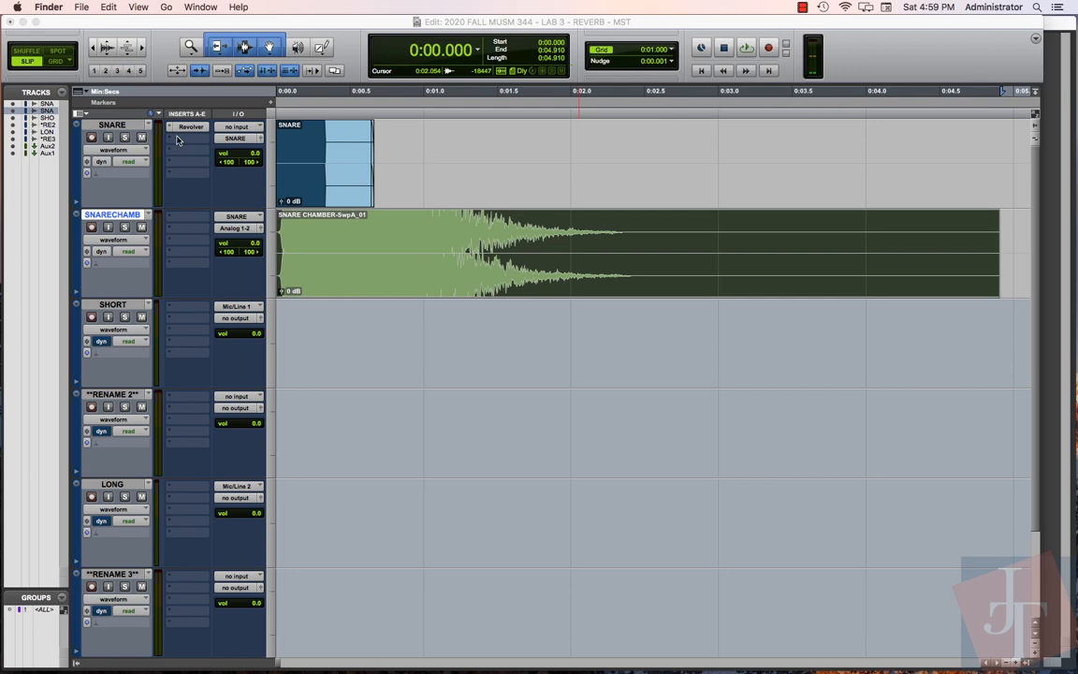
Load the 2020 FALL MUSM 344 > SNARE CHAMBER preset in Revolver on the SNARE track, then close it.
click(191, 127)
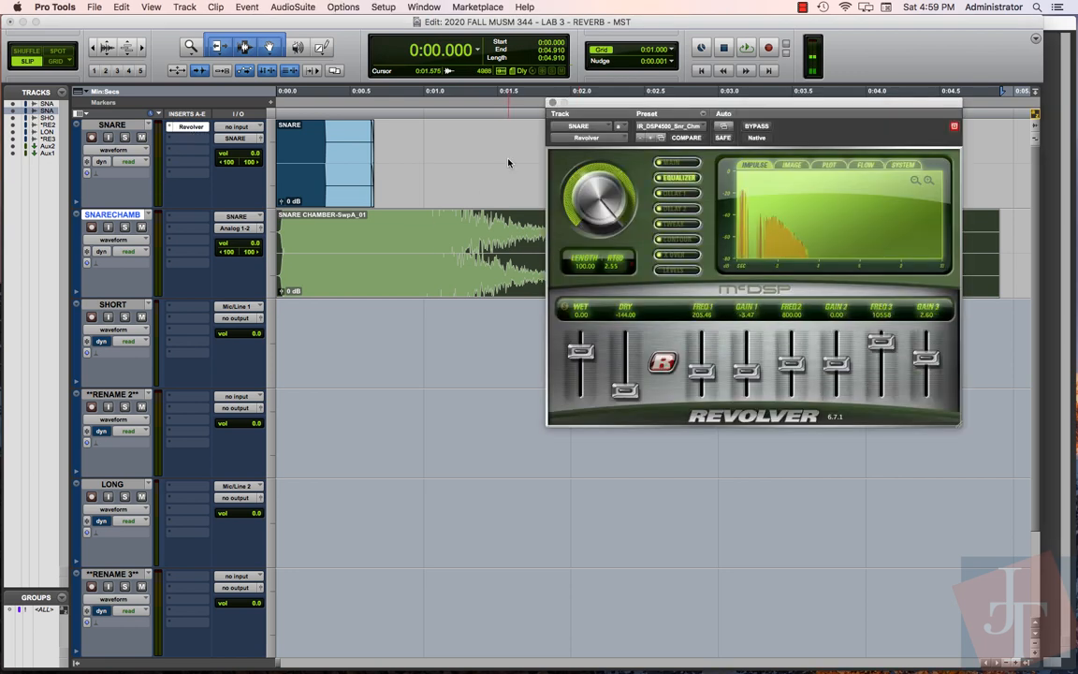
click(674, 128)
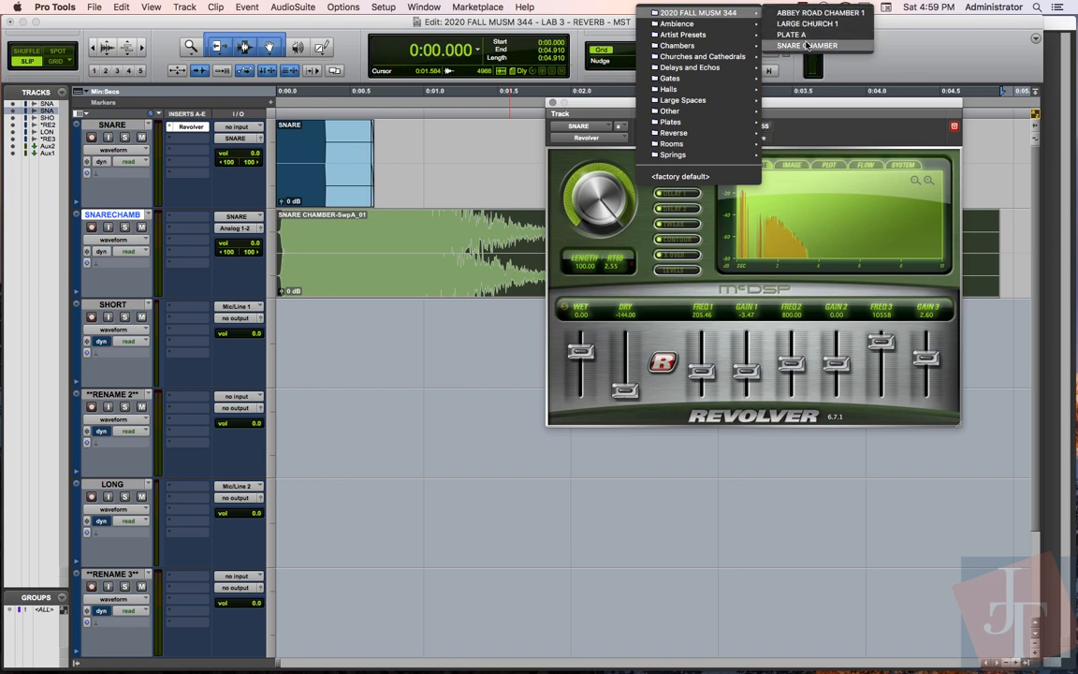
mouse_move(806, 45)
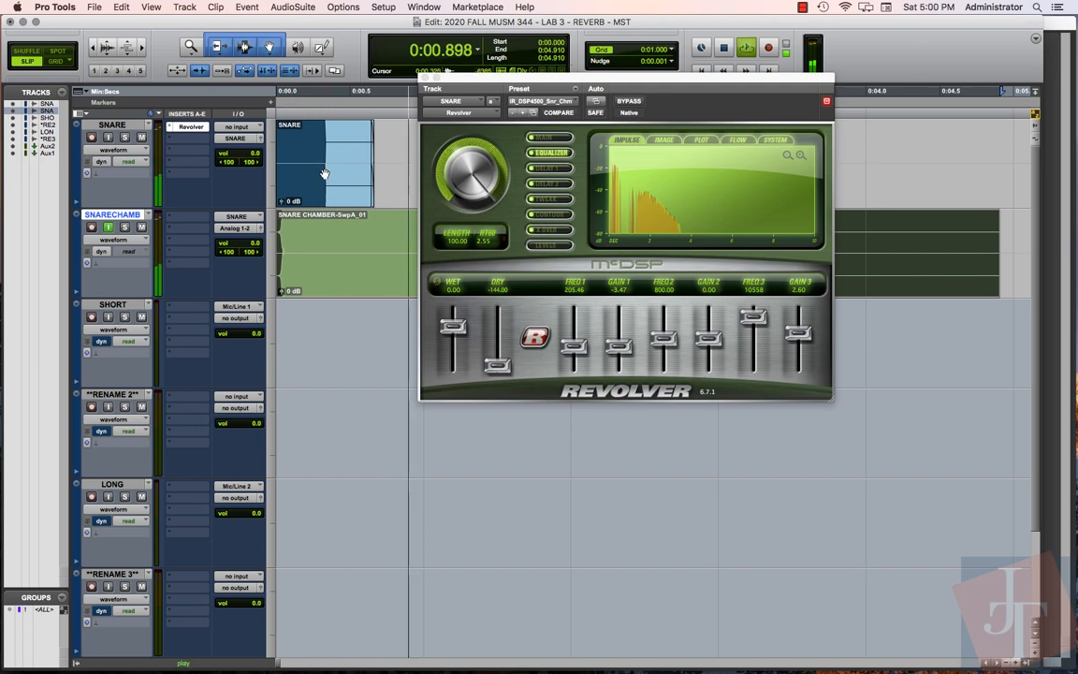
click(723, 46)
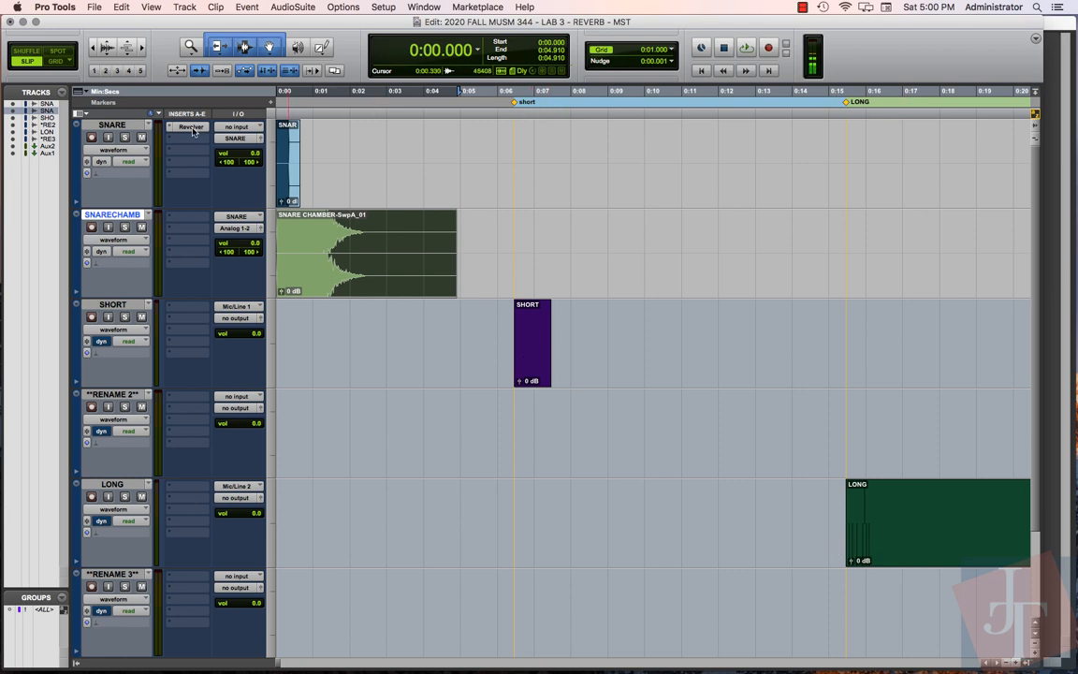
mouse_move(191, 127)
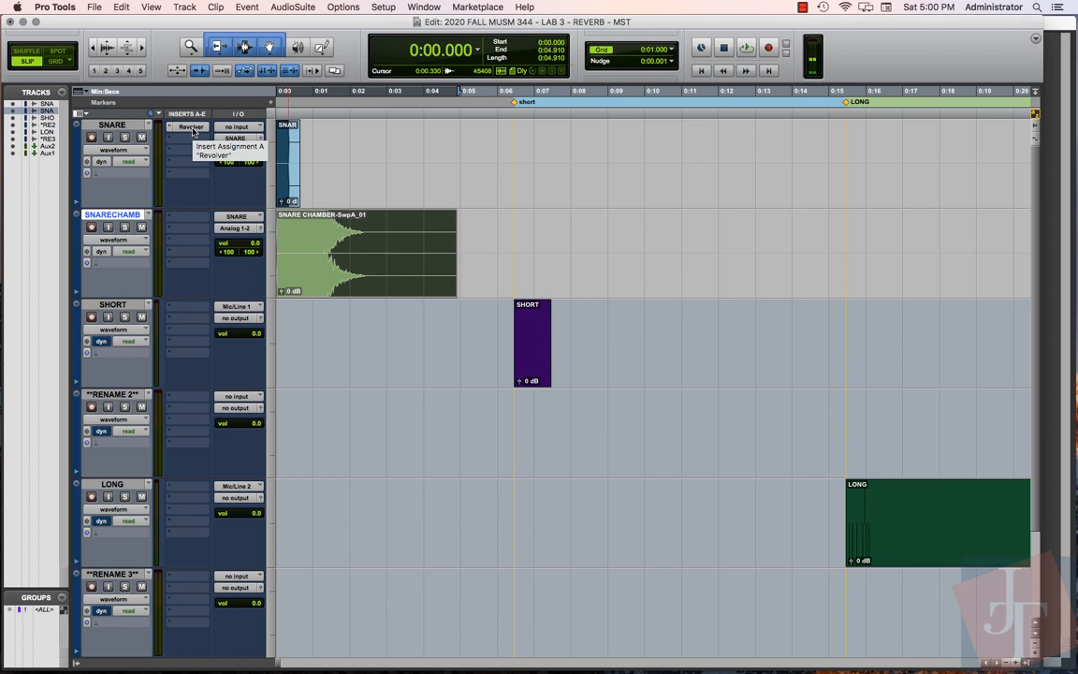